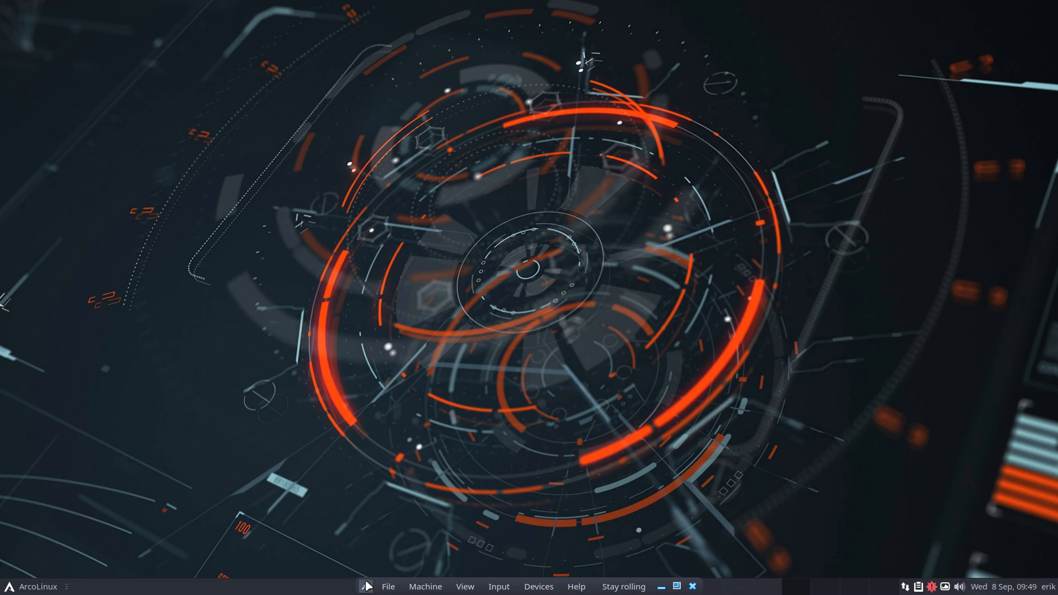
pyautogui.moveTo(462, 392)
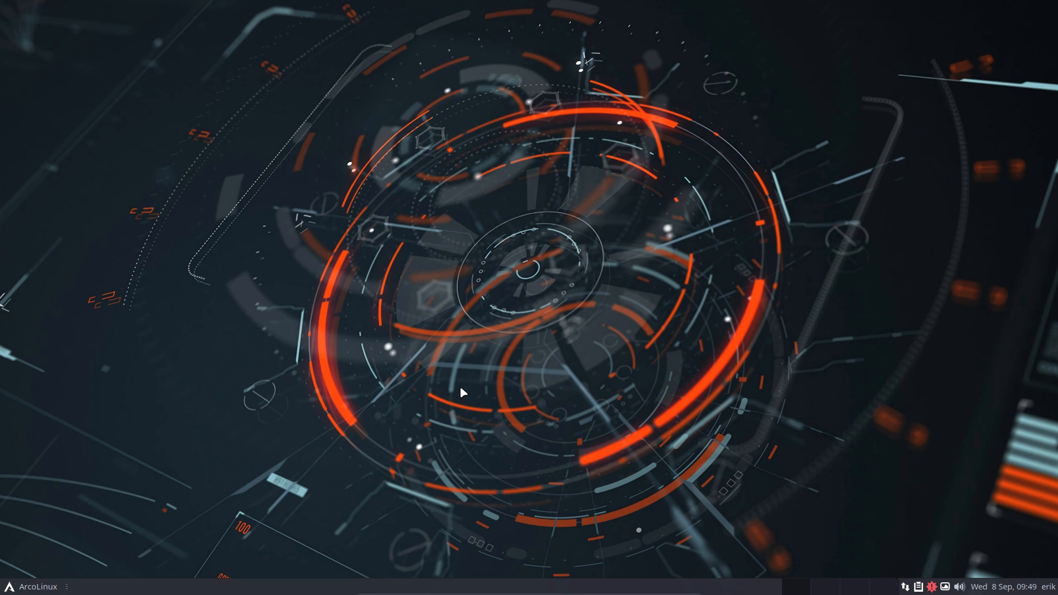
# Step: Authorize ArcoLinux Tweak Tool with the password, then close it
pyautogui.click(999, 586)
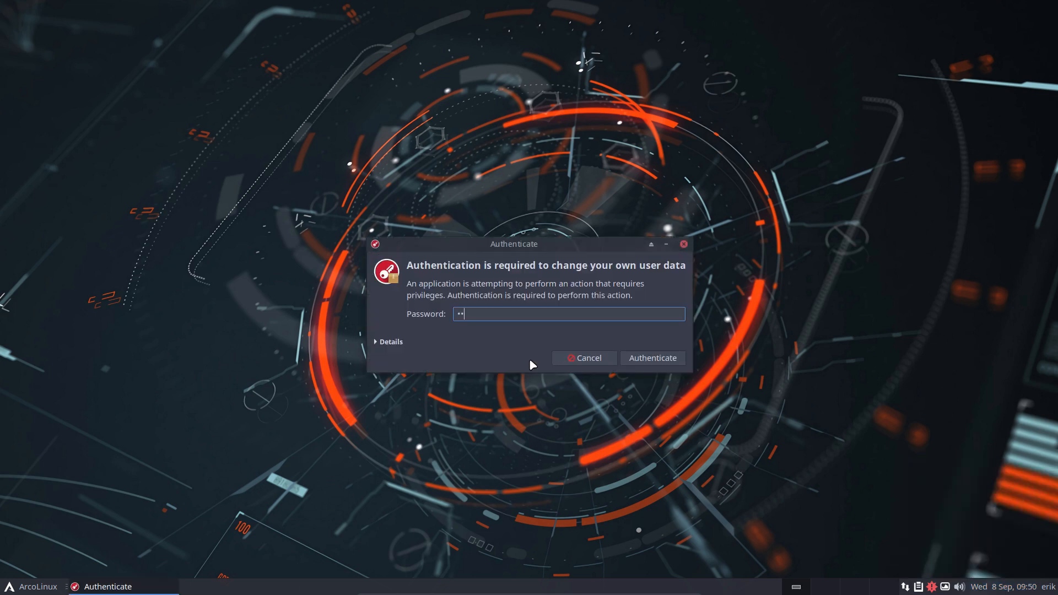
pyautogui.click(650, 358)
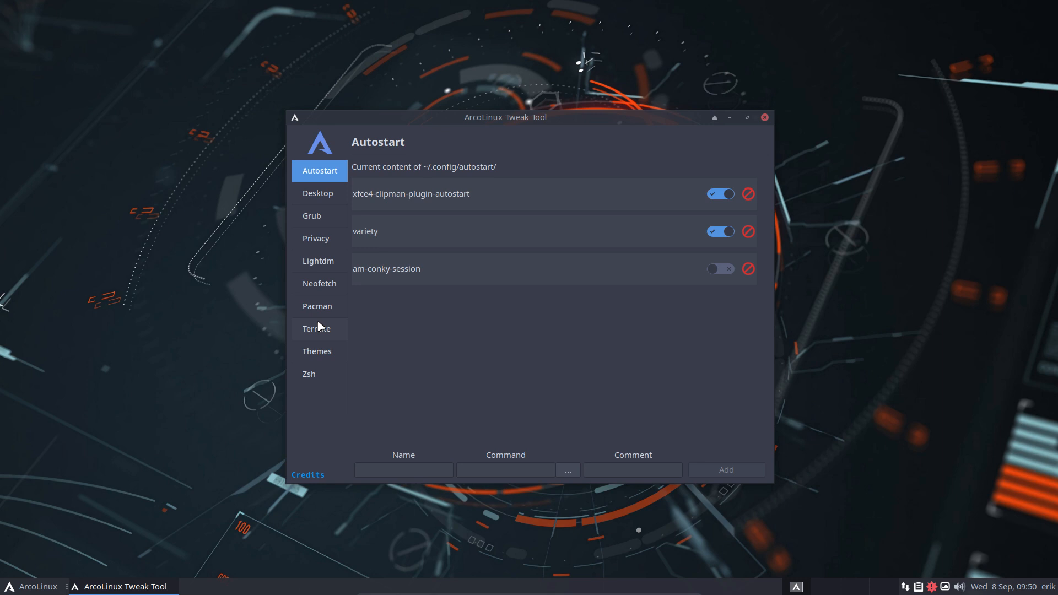
pyautogui.moveTo(472, 398)
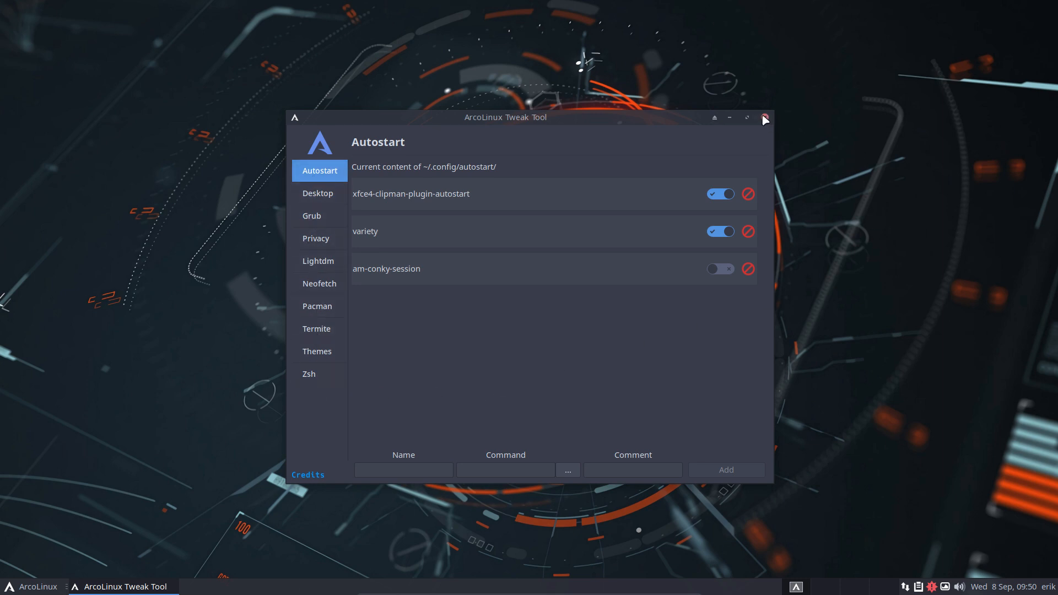
pyautogui.click(764, 117)
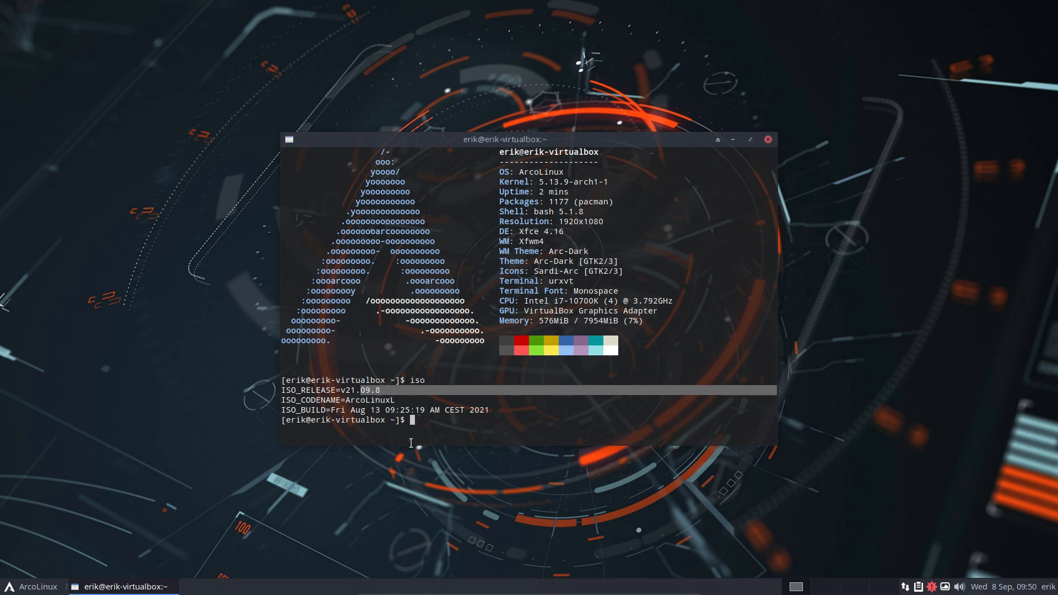
# Step: Run update in the terminal and answer Y to install the listed packages
pyautogui.write('update')
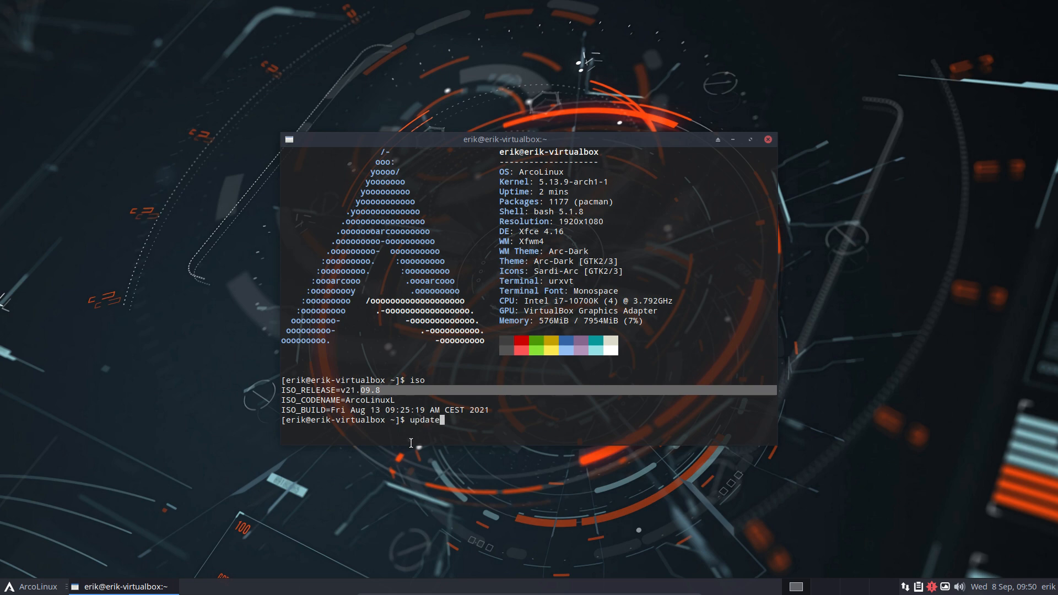
pyautogui.press('Return')
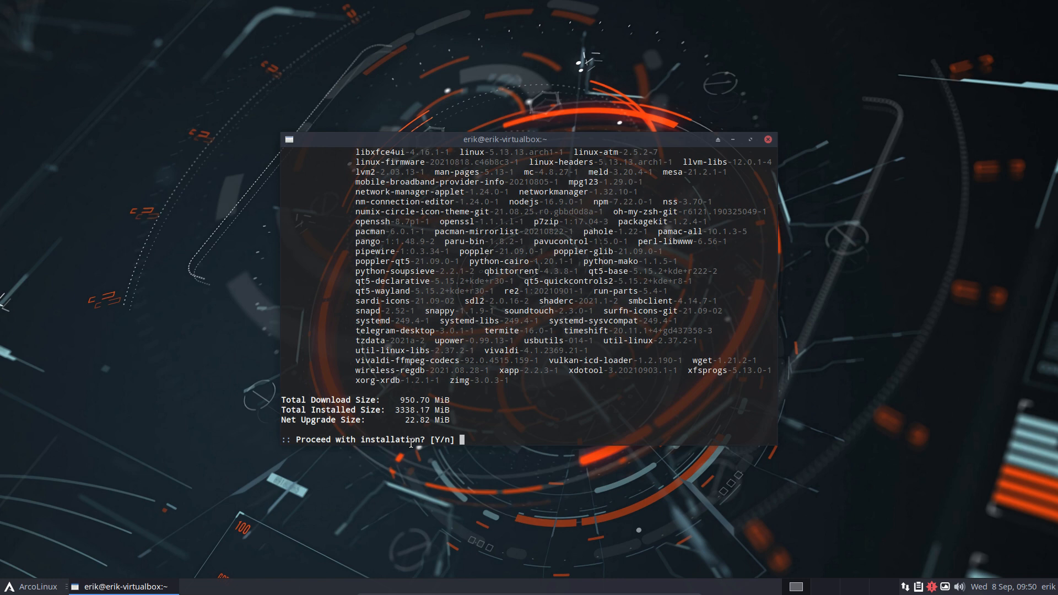
pyautogui.write('Y')
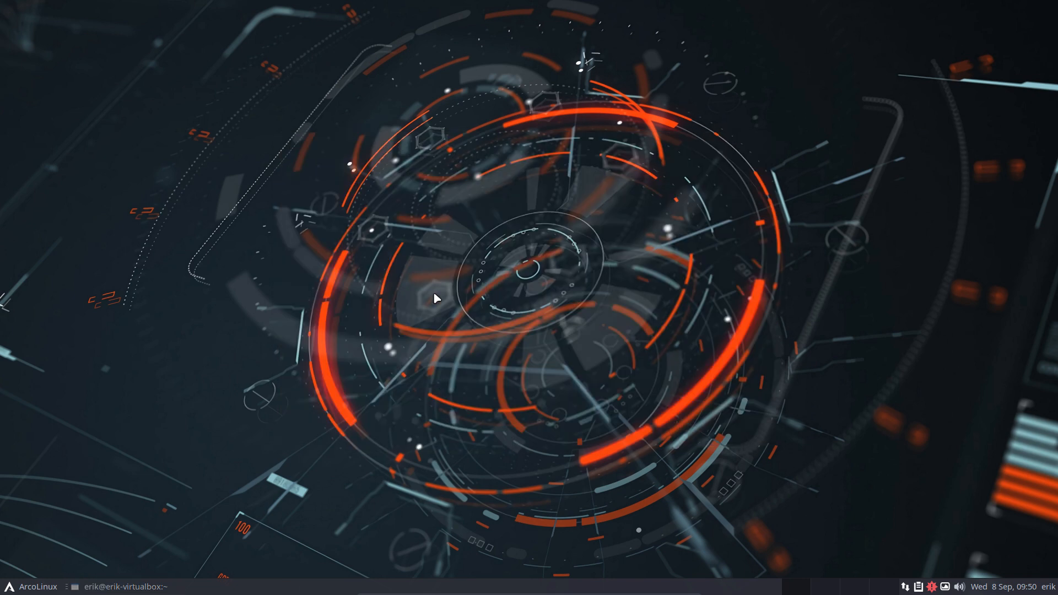
pyautogui.moveTo(414, 298)
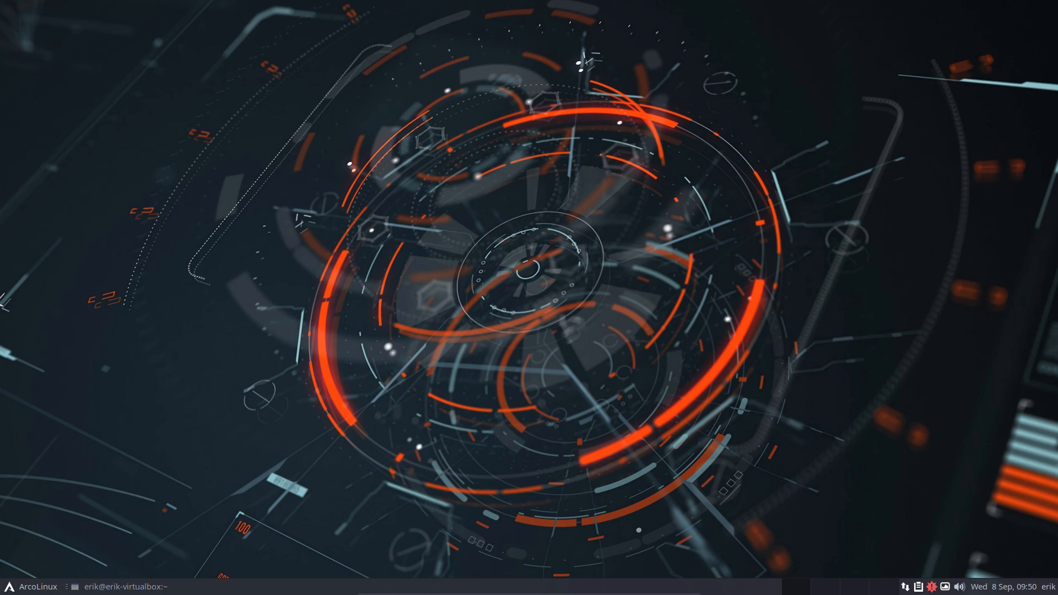
pyautogui.click(33, 586)
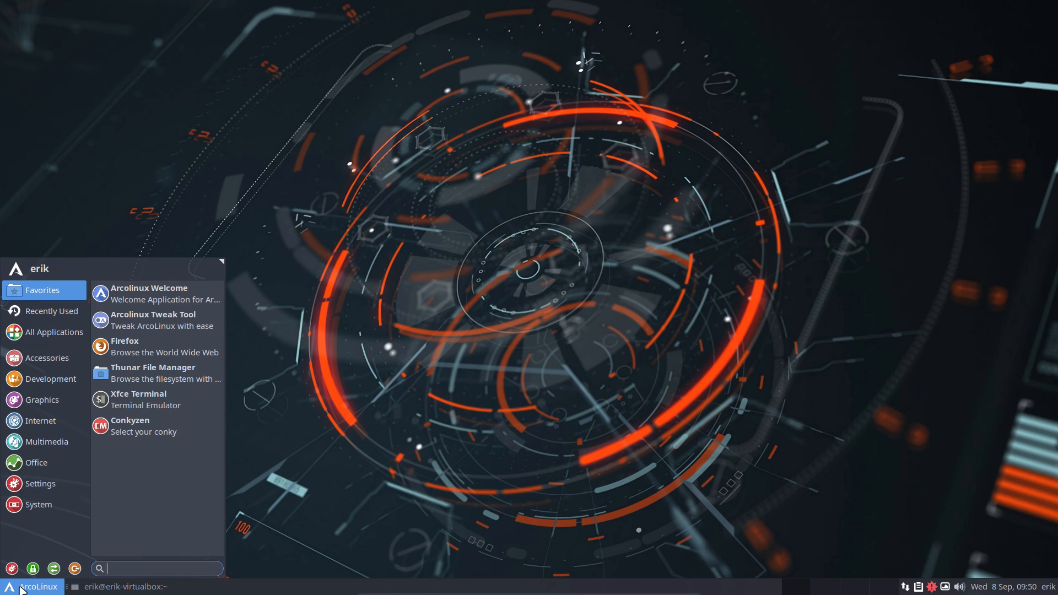
pyautogui.write('sdd')
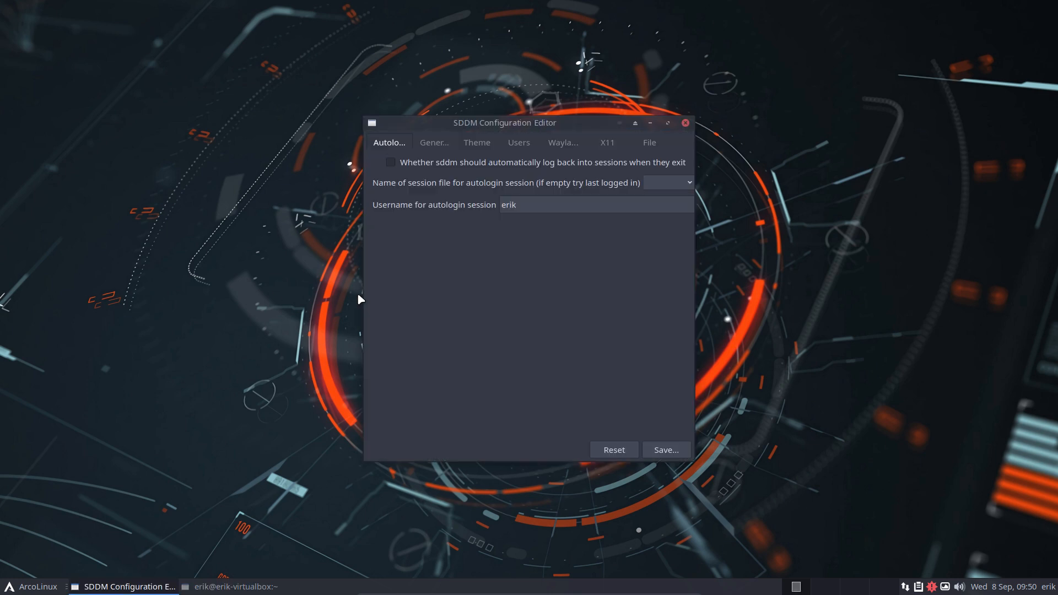
pyautogui.moveTo(545, 205)
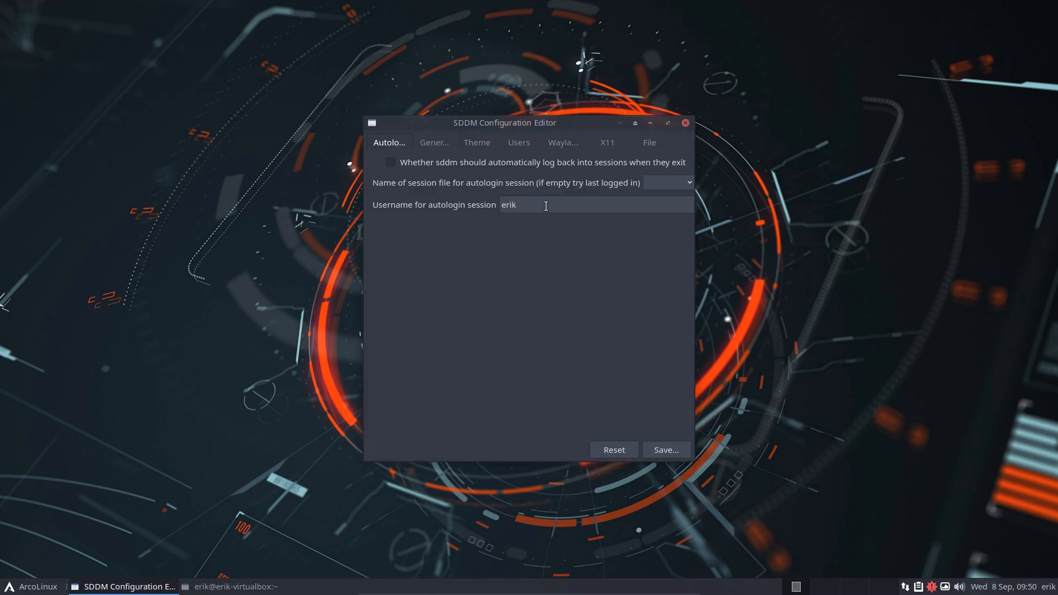
pyautogui.moveTo(508, 205)
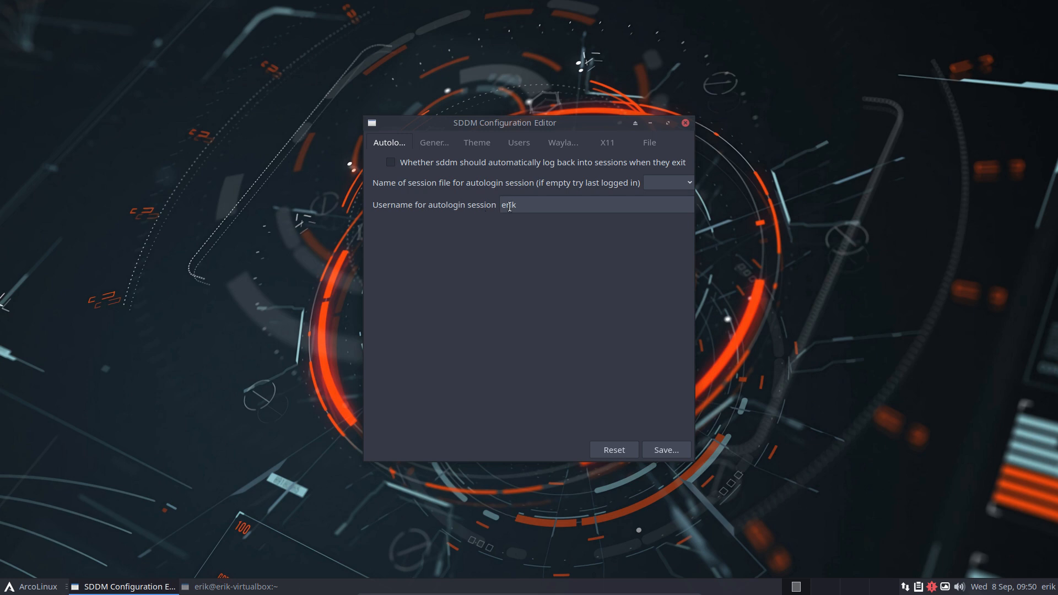
pyautogui.click(667, 183)
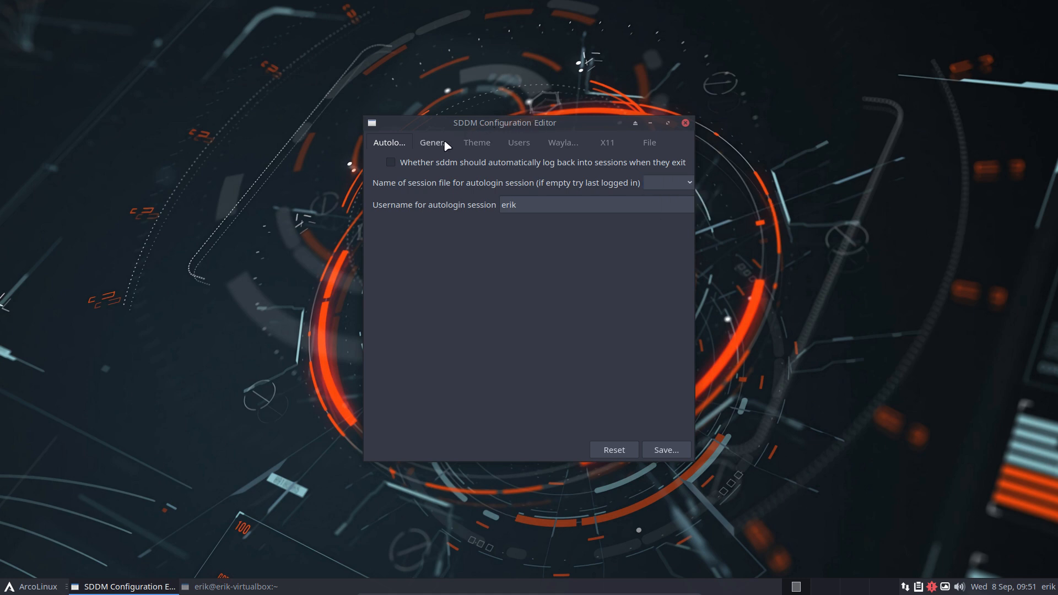
pyautogui.click(476, 142)
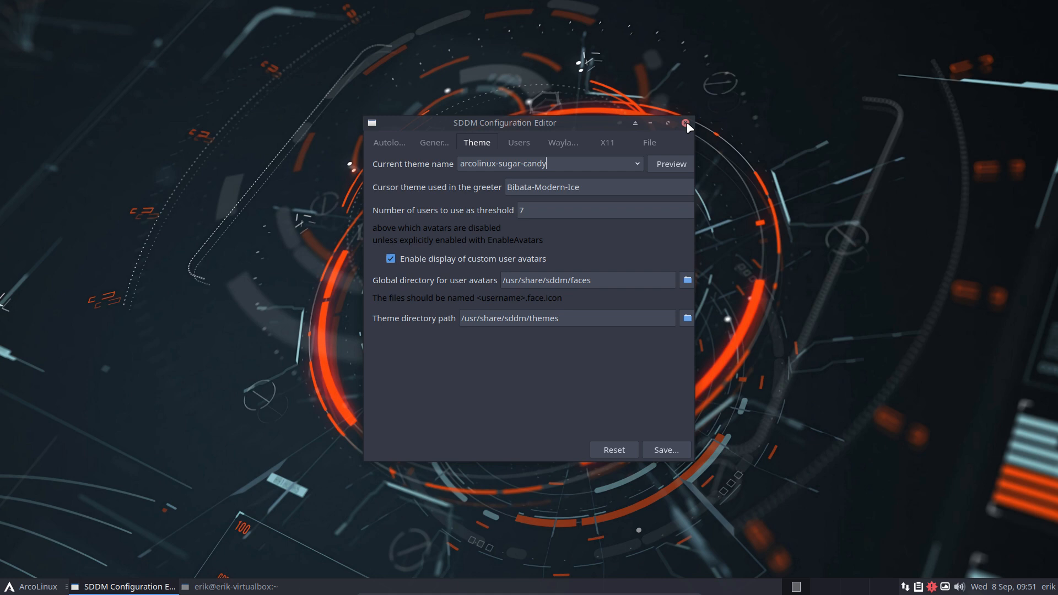
pyautogui.click(686, 122)
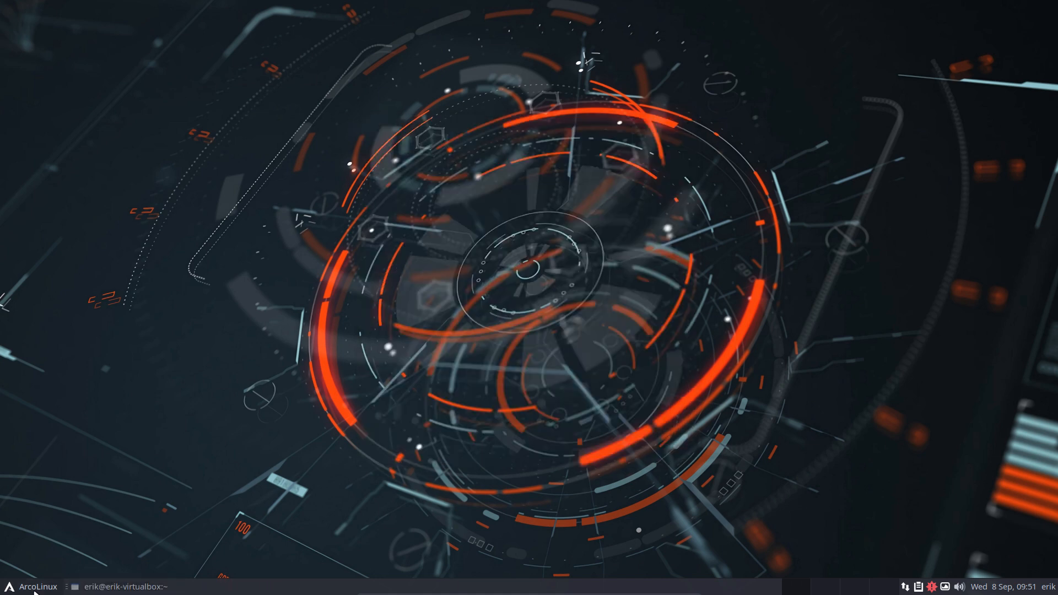
pyautogui.click(33, 586)
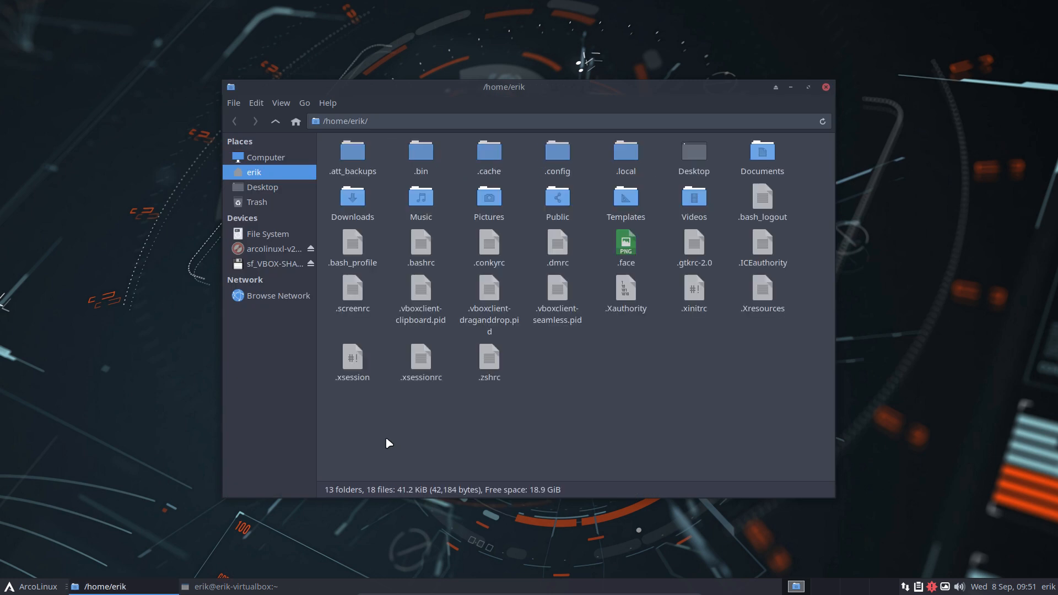
pyautogui.doubleClick(420, 152)
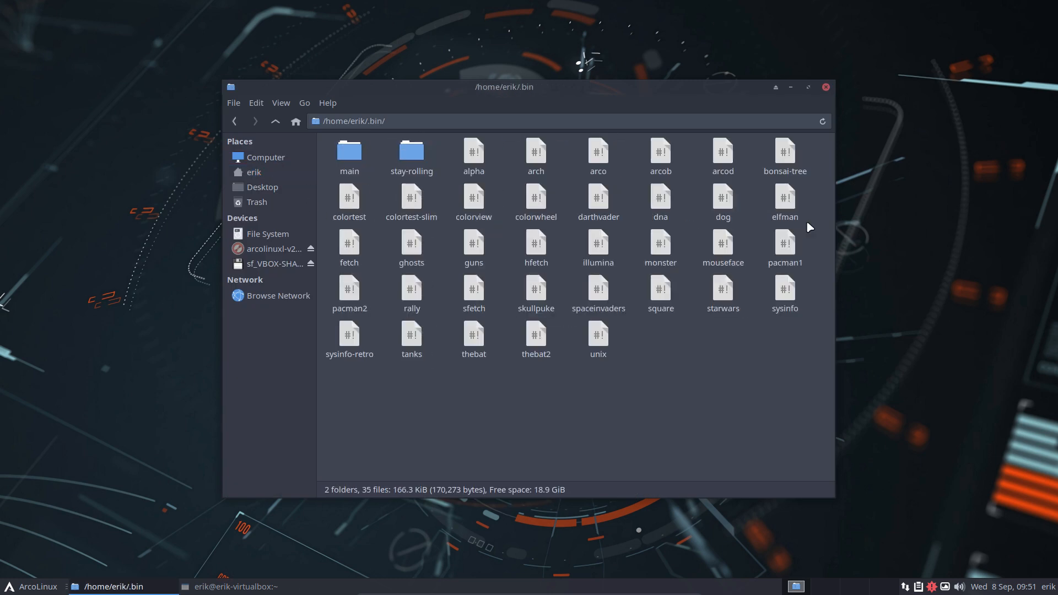
pyautogui.doubleClick(412, 150)
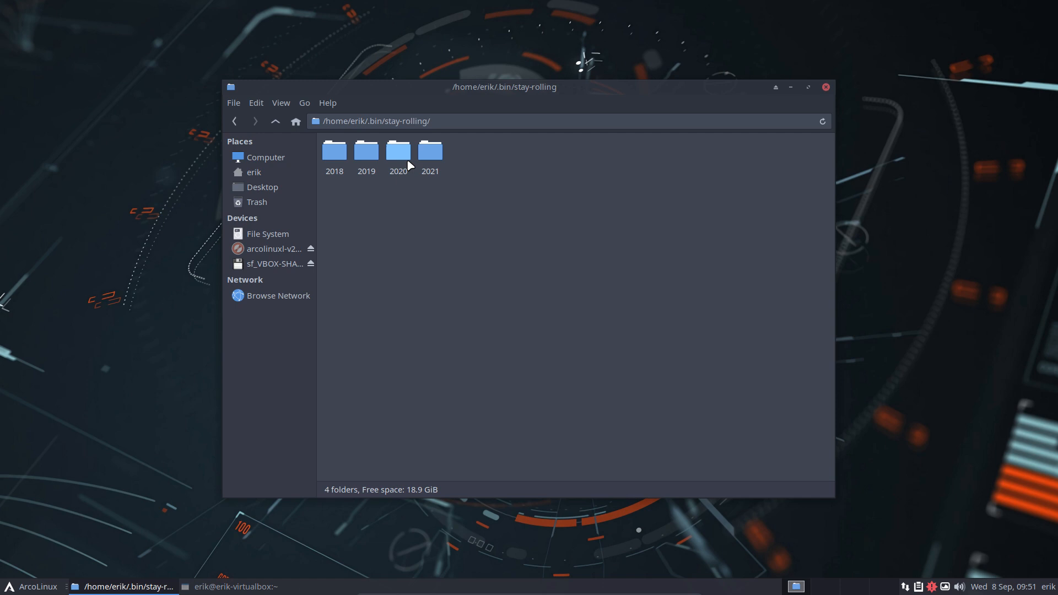
pyautogui.moveTo(811, 88)
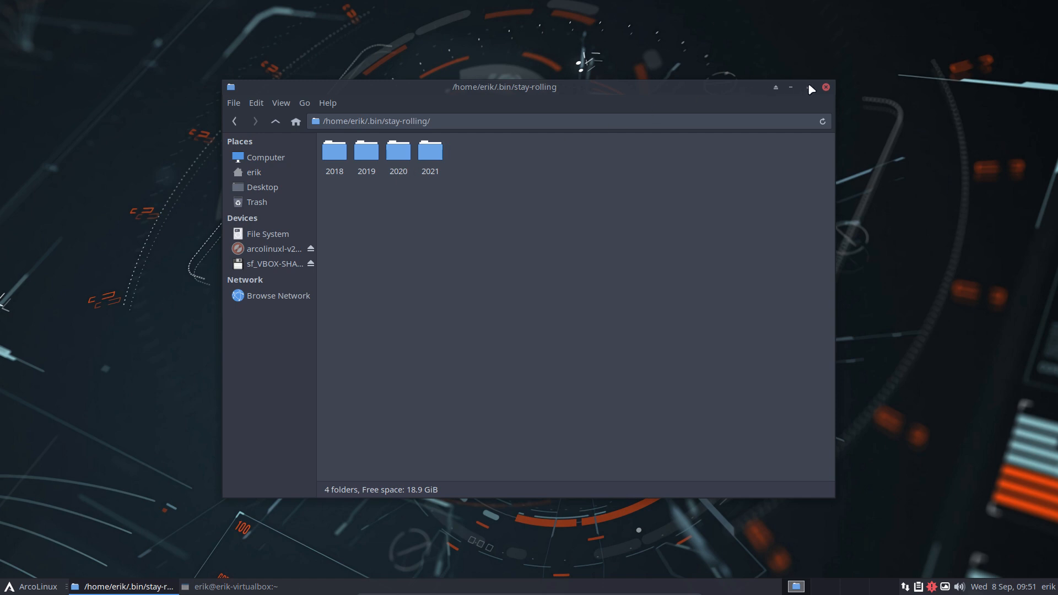
pyautogui.click(809, 88)
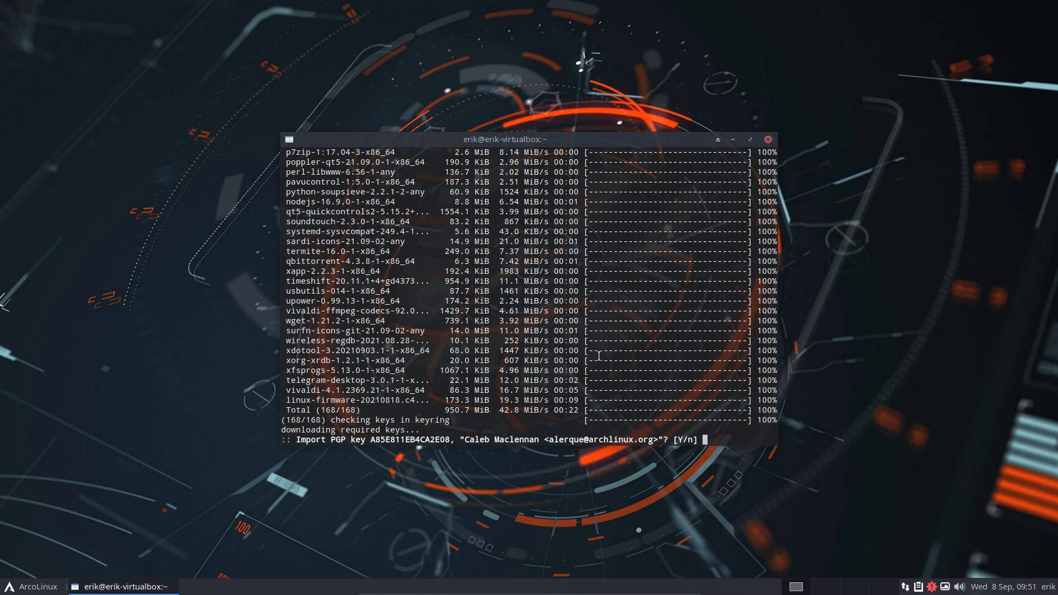
# Step: Answer y to import the PGP key so pacman installs and runs mkinitcpio
pyautogui.write('y')
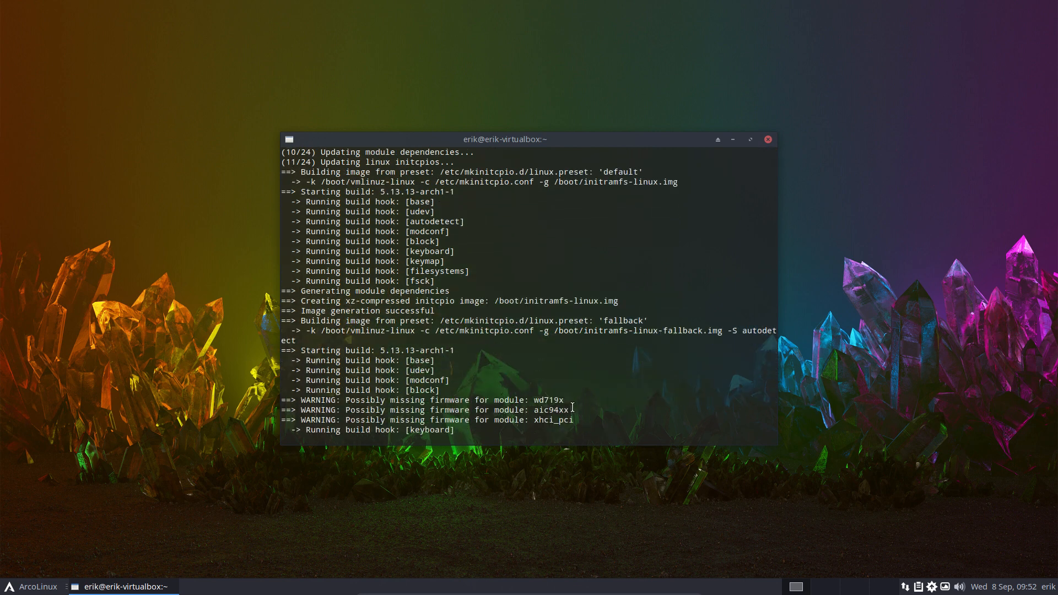
# Step: Launch ArcoLinux Tweak Tool from Accessories, view its Sddm page, then close it
pyautogui.click(32, 586)
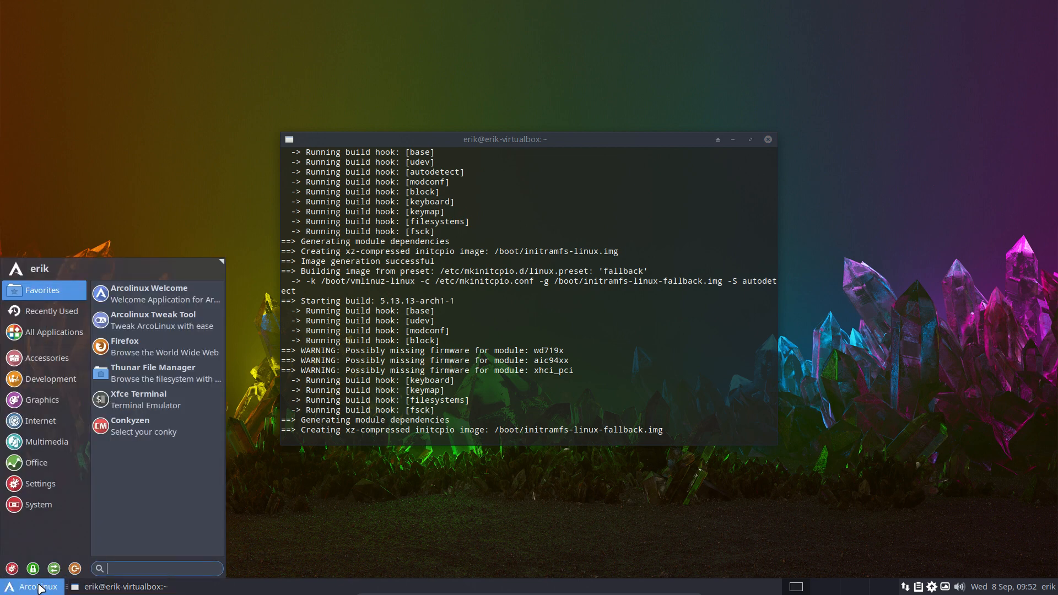
pyautogui.click(43, 358)
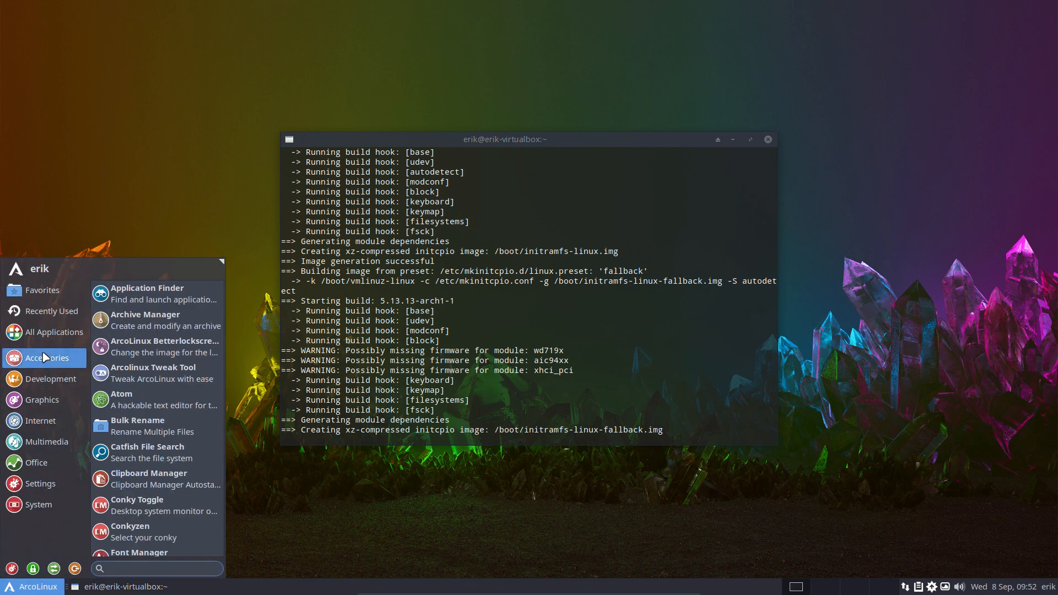
pyautogui.write('q')
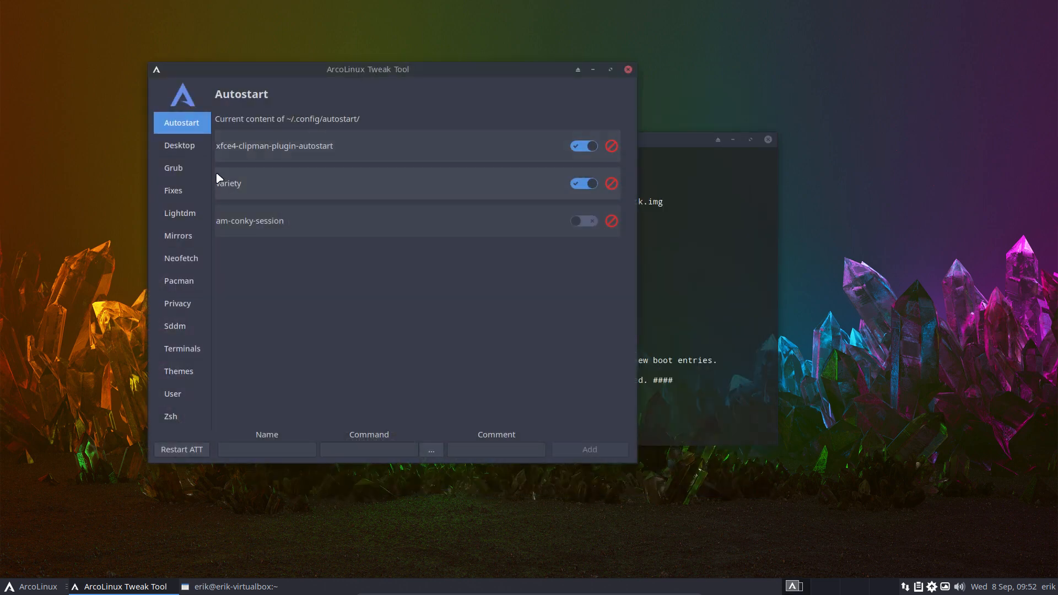
pyautogui.moveTo(150, 154)
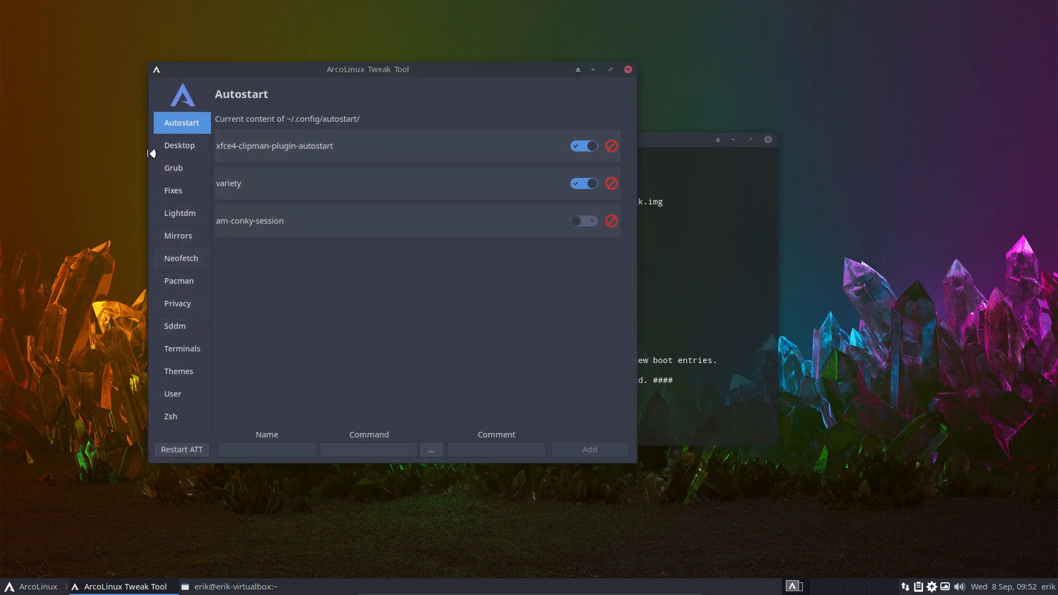
pyautogui.click(180, 325)
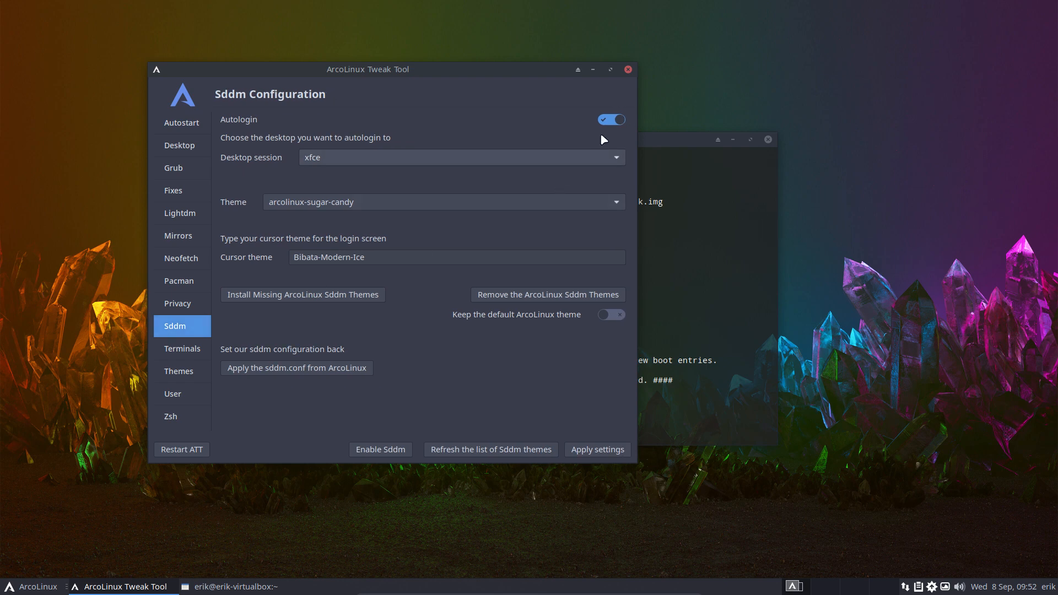
pyautogui.moveTo(608, 125)
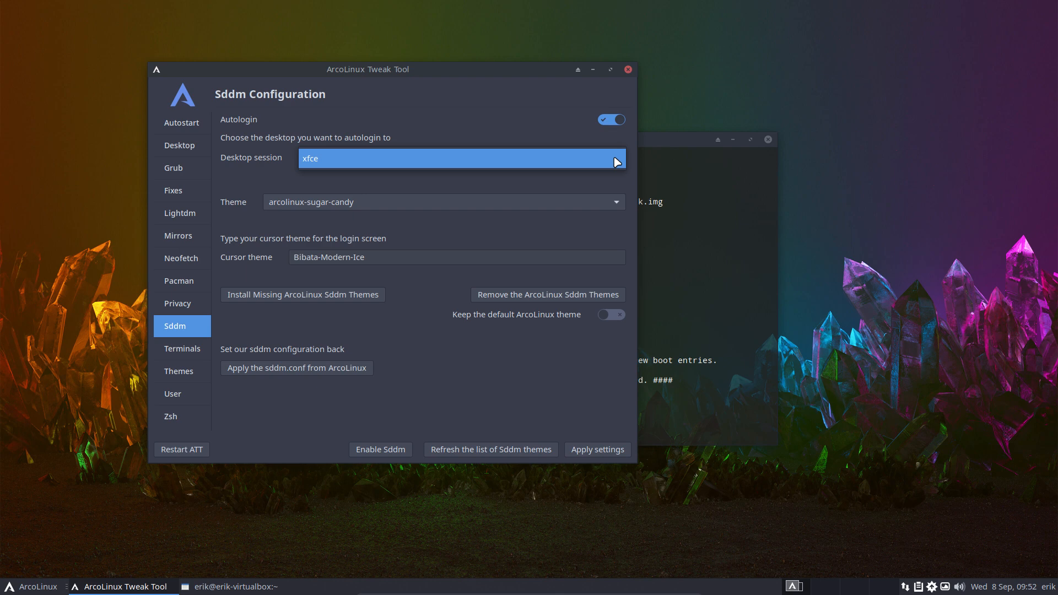
pyautogui.moveTo(510, 167)
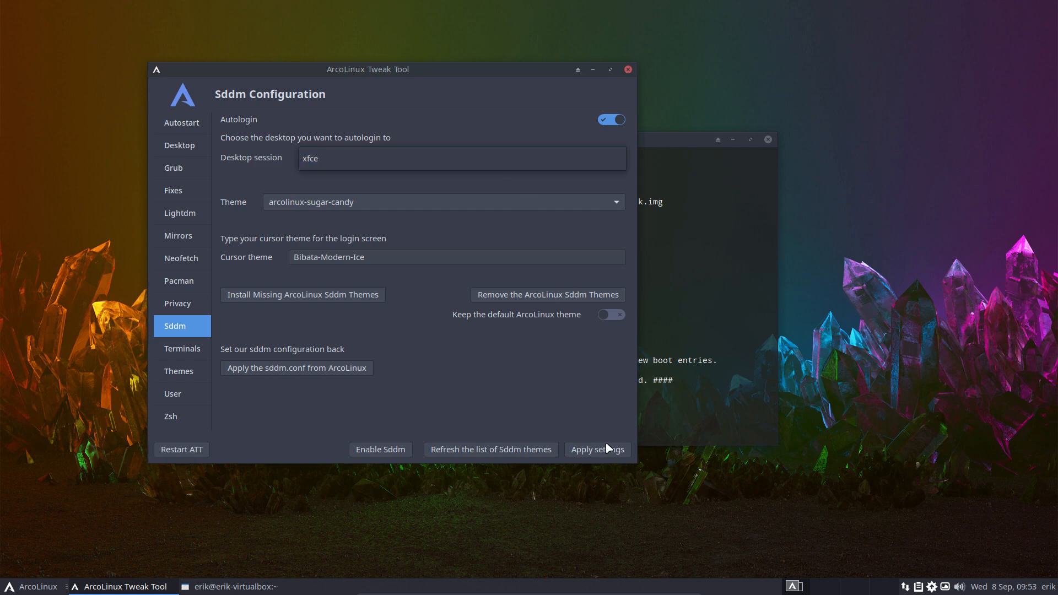
pyautogui.moveTo(530, 84)
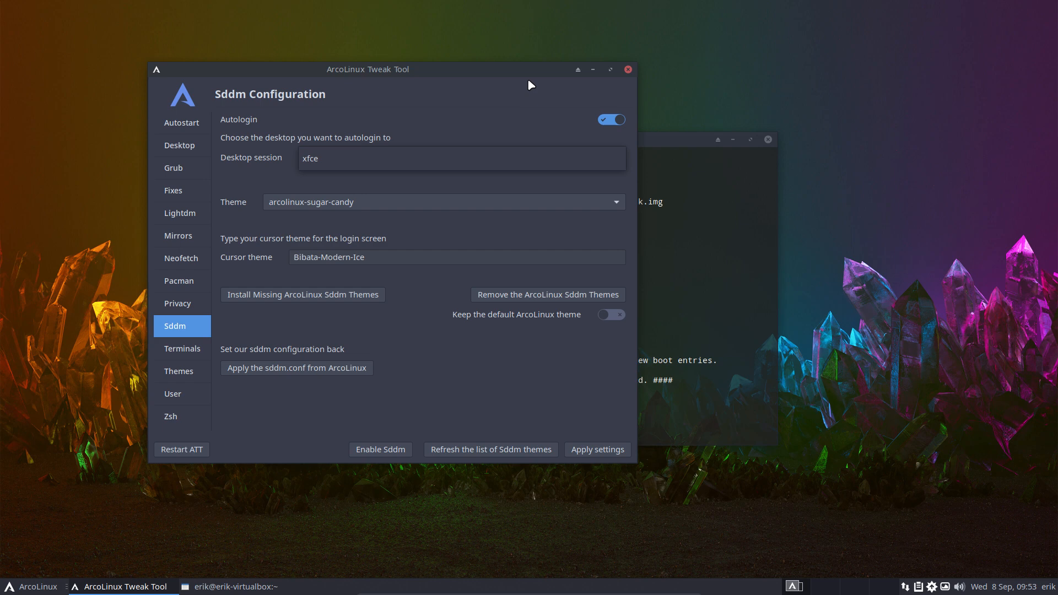
pyautogui.click(462, 158)
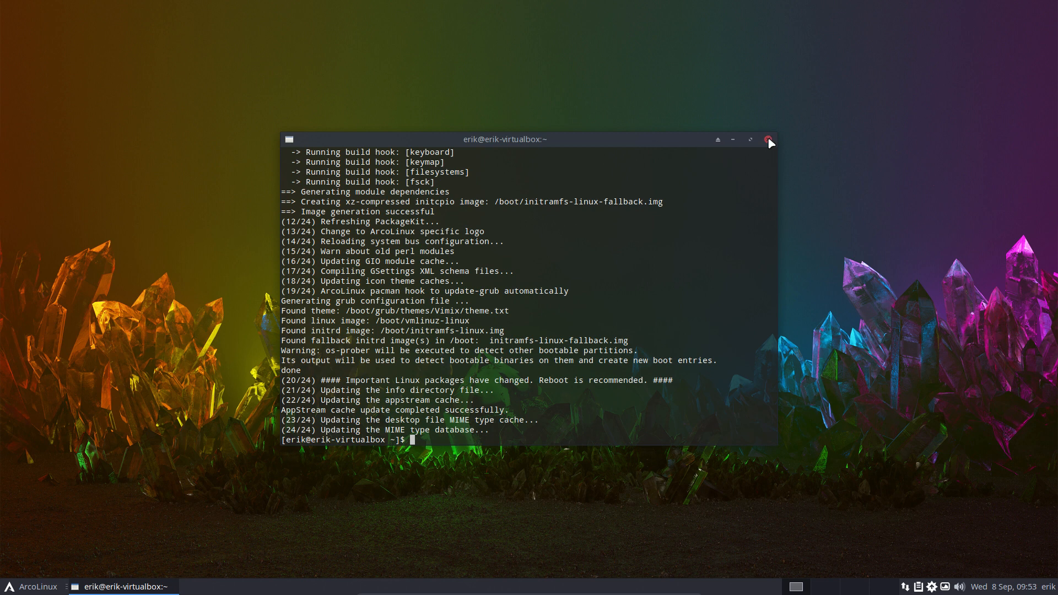
# Step: Close the terminal and browse Thunar from /etc into the sddm.conf.d folder
pyautogui.click(767, 140)
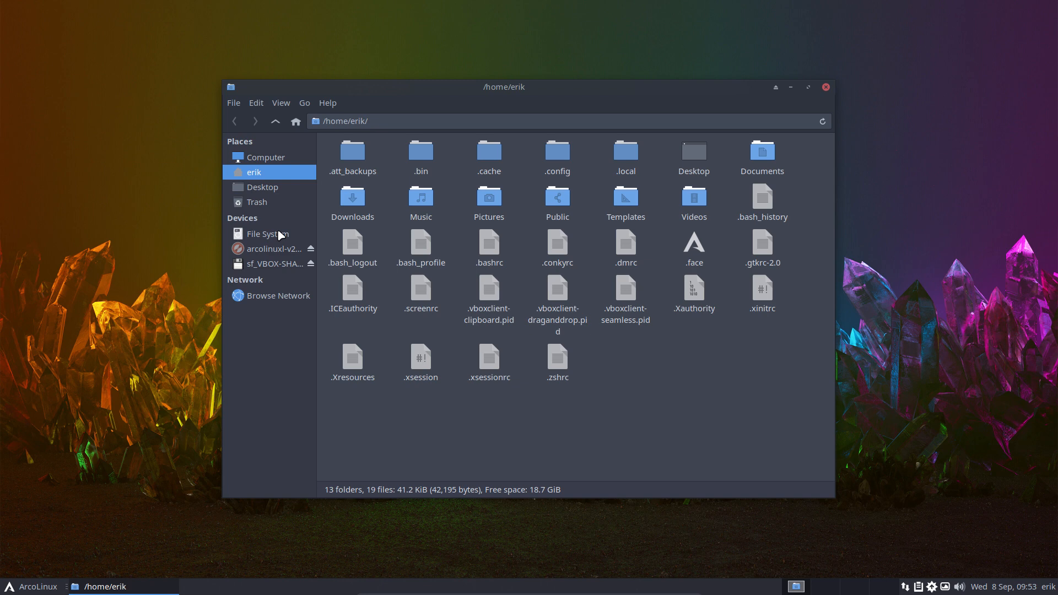
pyautogui.click(268, 233)
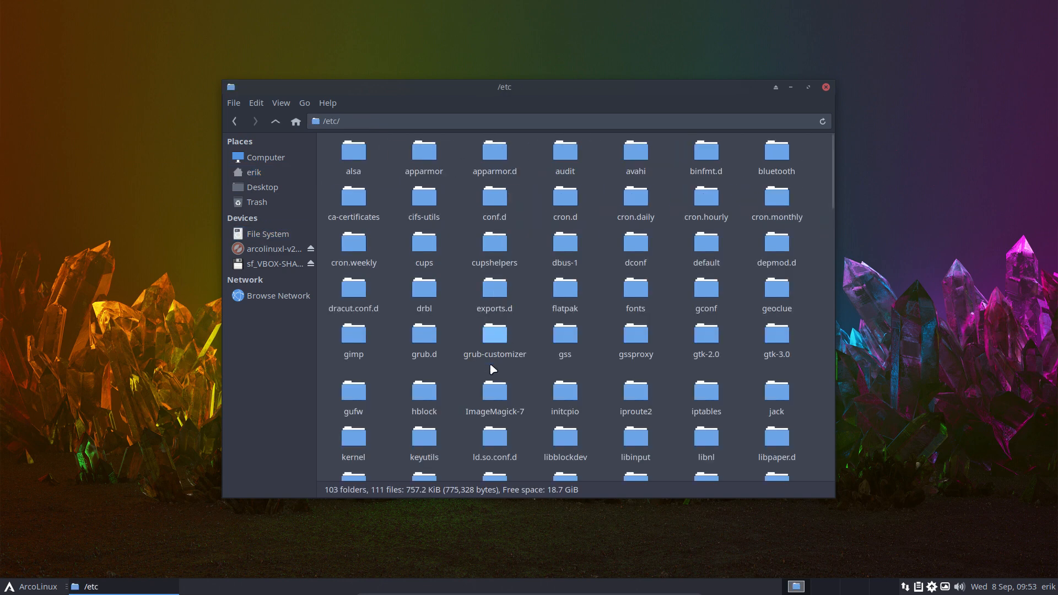
pyautogui.scroll(-3)
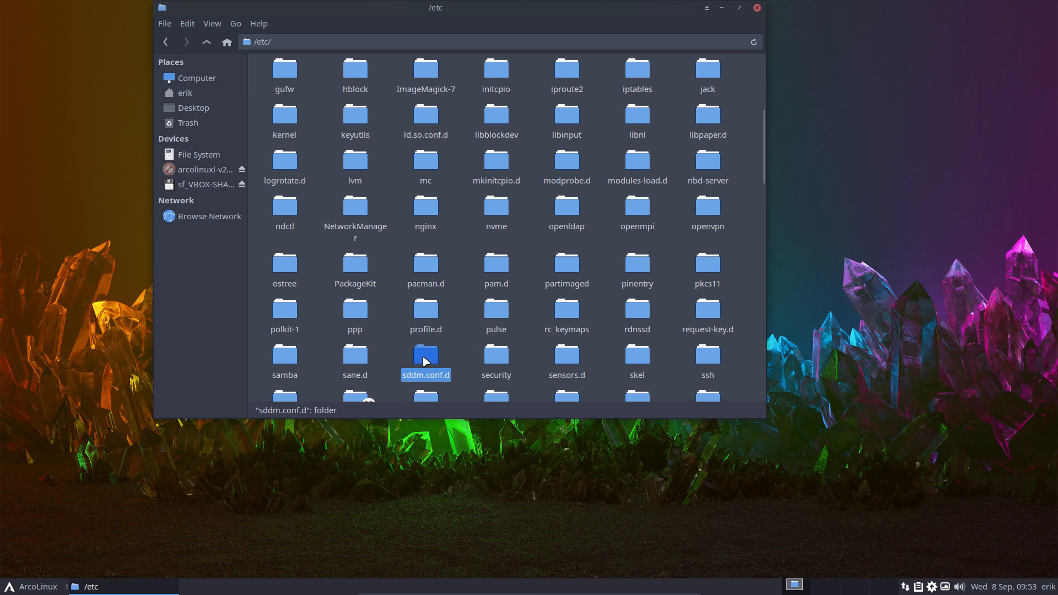
pyautogui.doubleClick(425, 355)
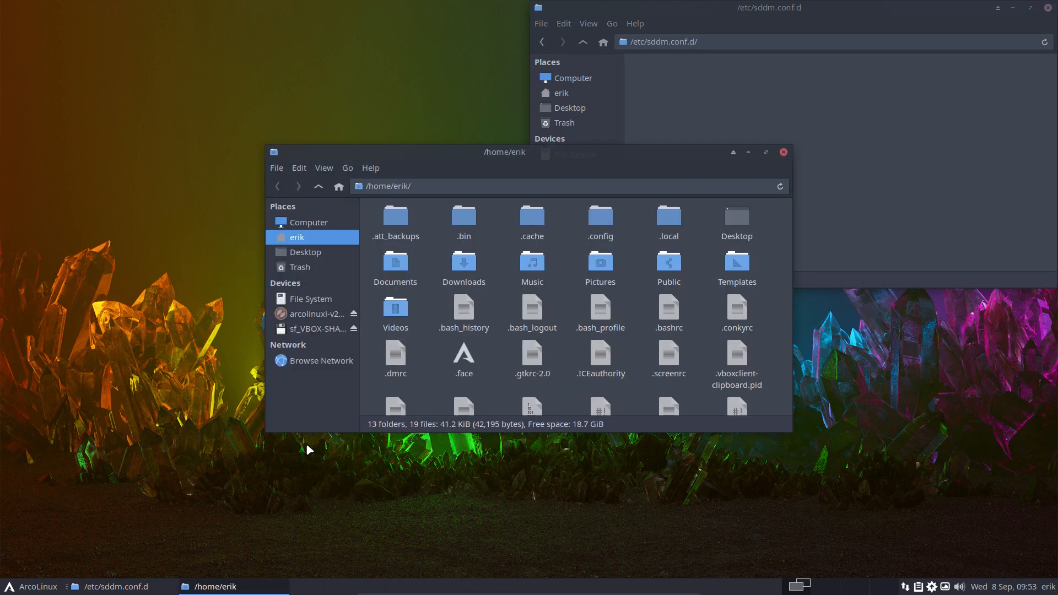
# Step: Return to /etc through the root file system and open sddm.conf in the editor
pyautogui.click(311, 222)
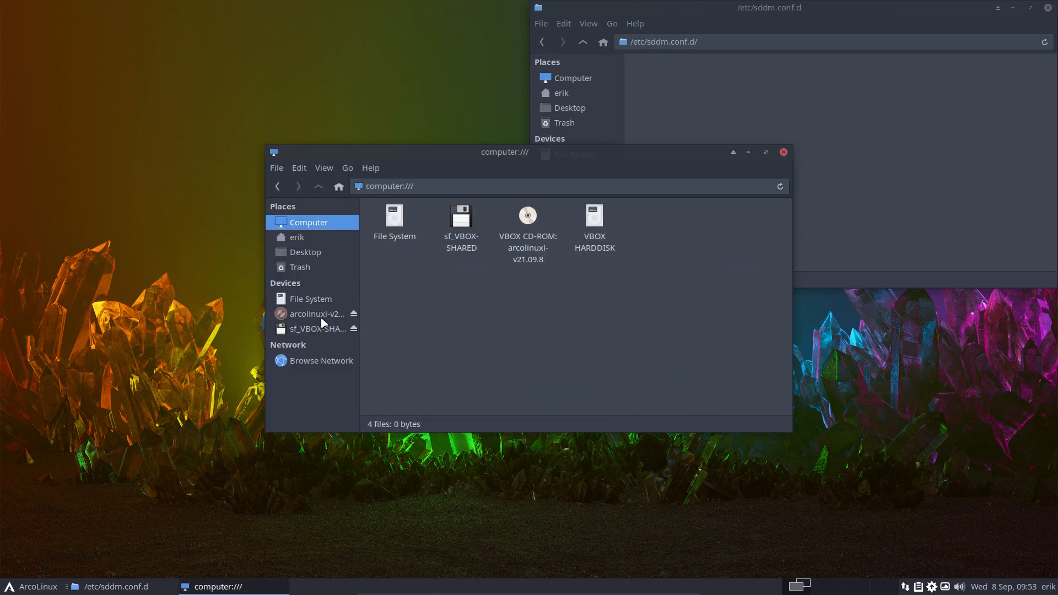
pyautogui.click(312, 298)
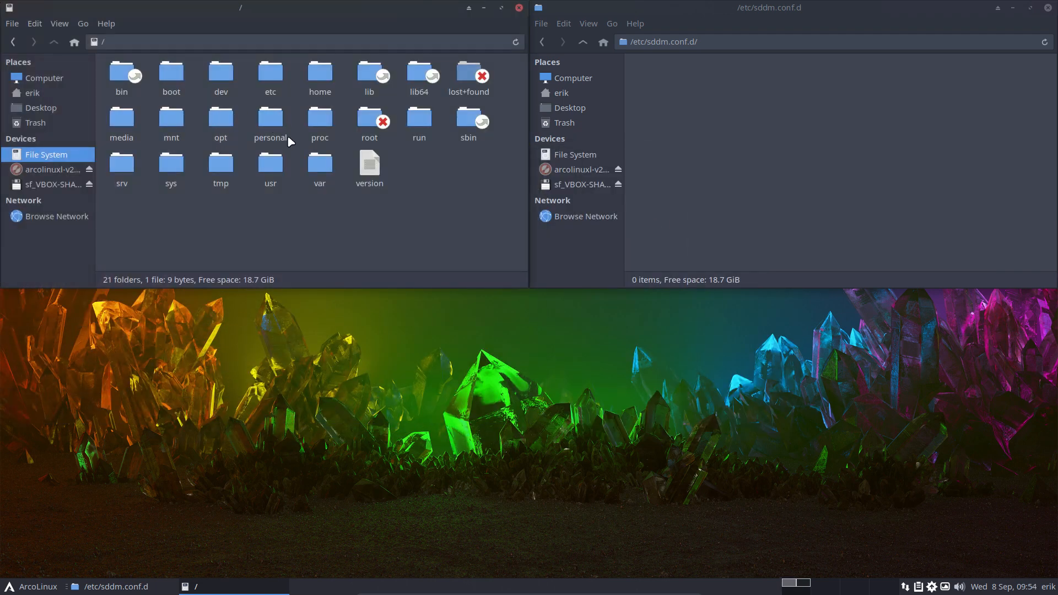
pyautogui.doubleClick(270, 70)
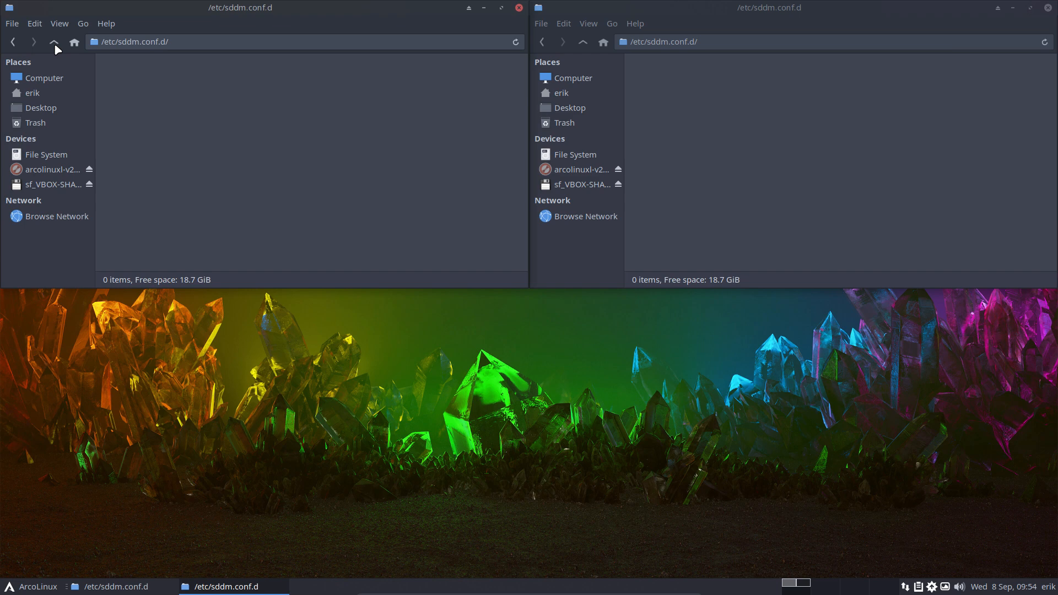
pyautogui.click(54, 41)
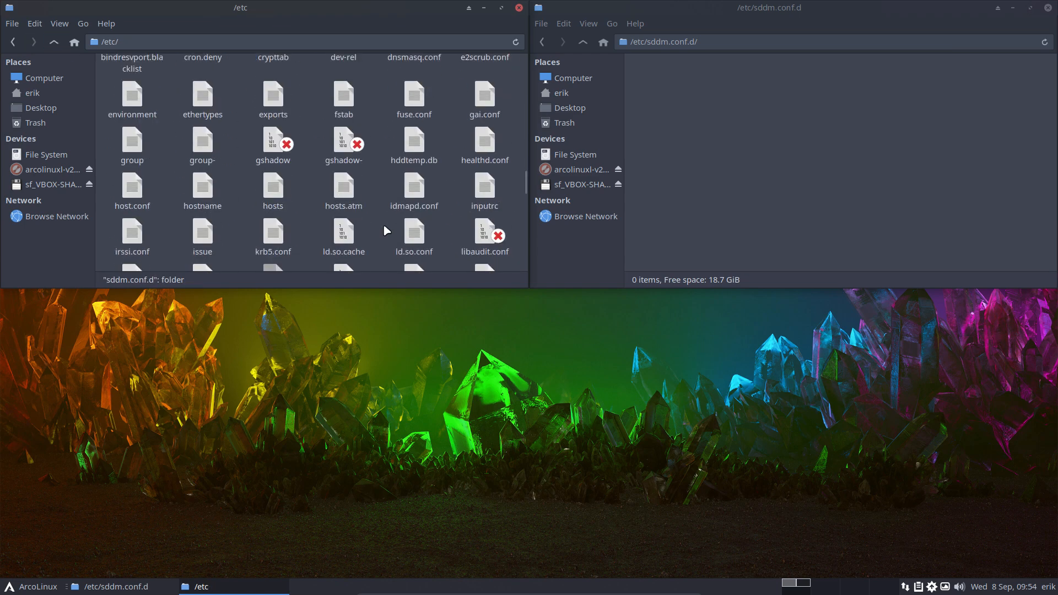
pyautogui.scroll(-3)
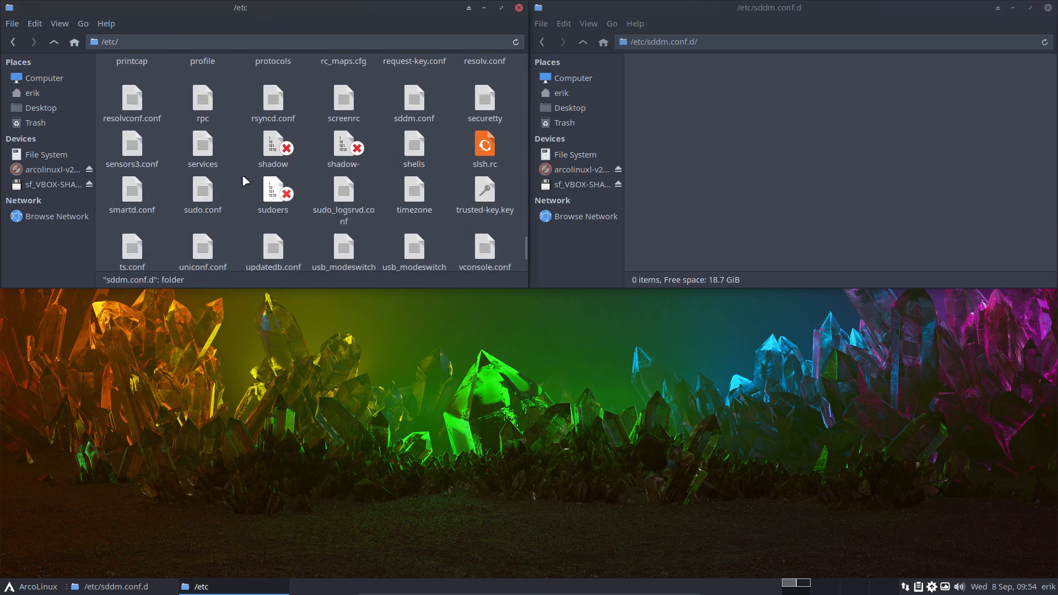
pyautogui.moveTo(414, 148)
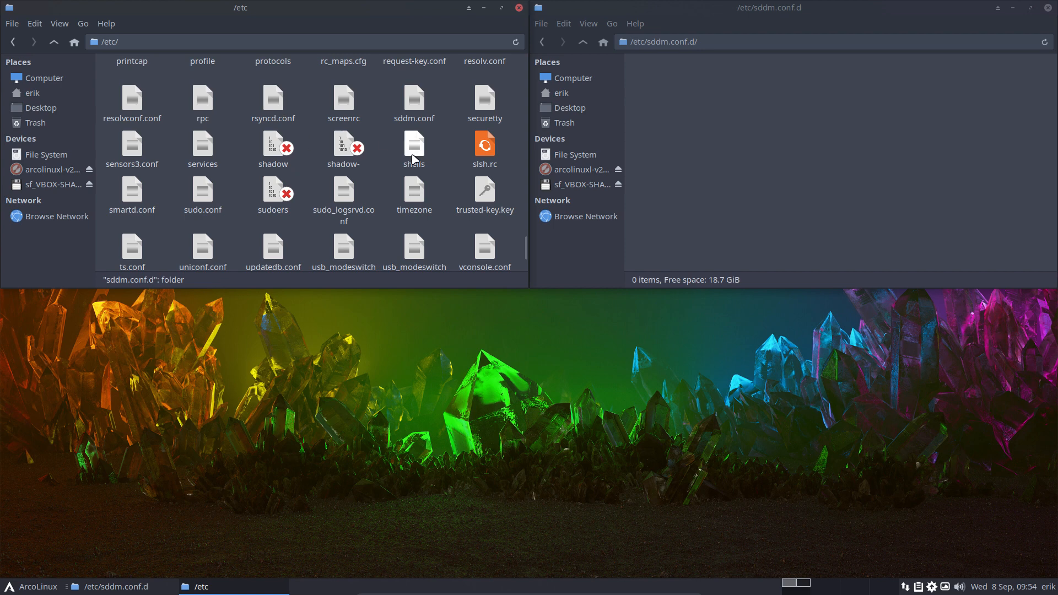
pyautogui.click(414, 101)
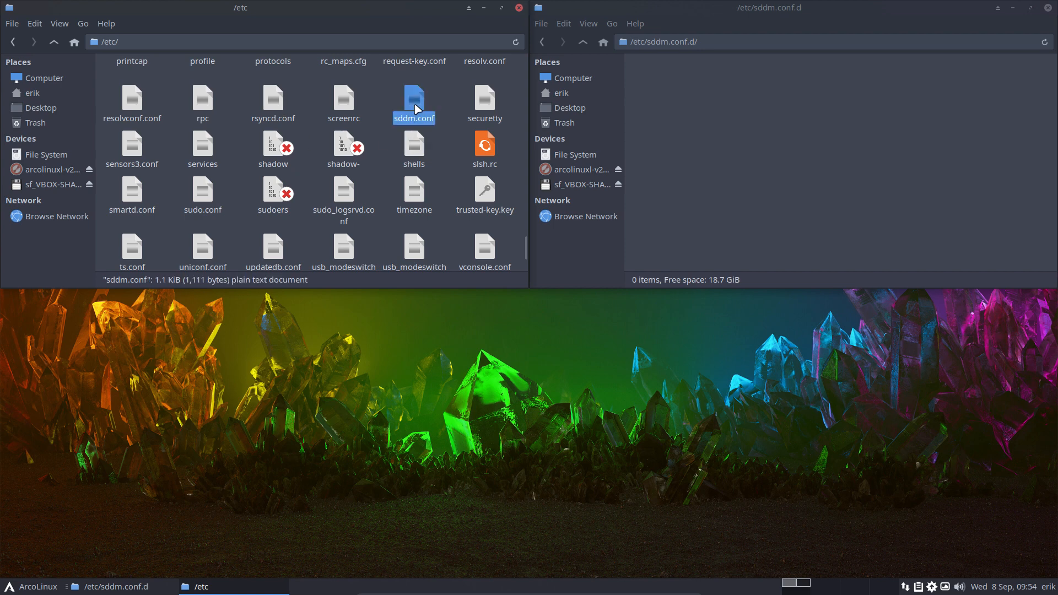
pyautogui.doubleClick(414, 102)
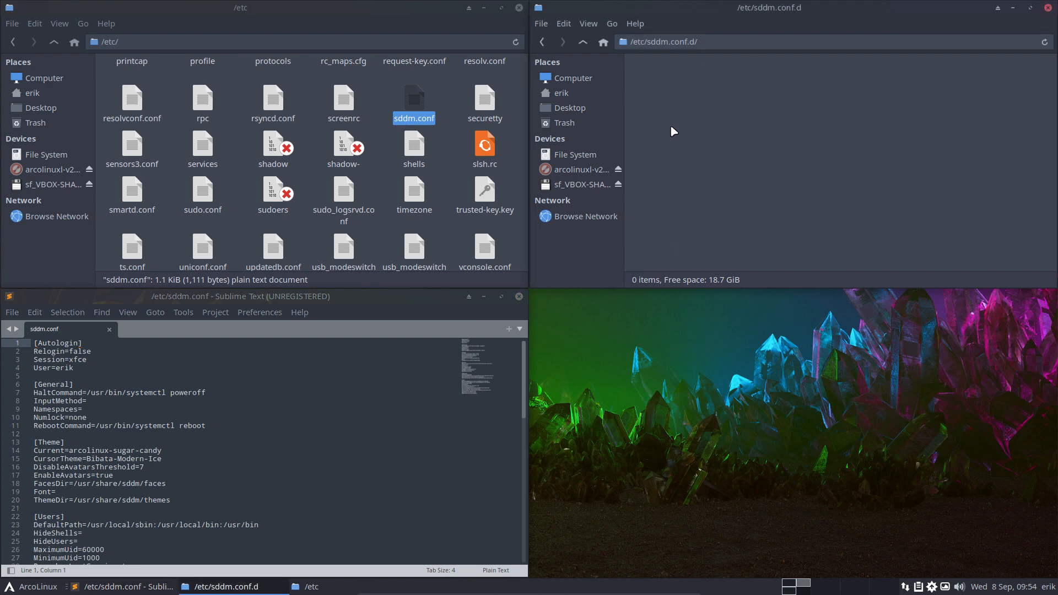
pyautogui.moveTo(724, 126)
pyautogui.write('s')
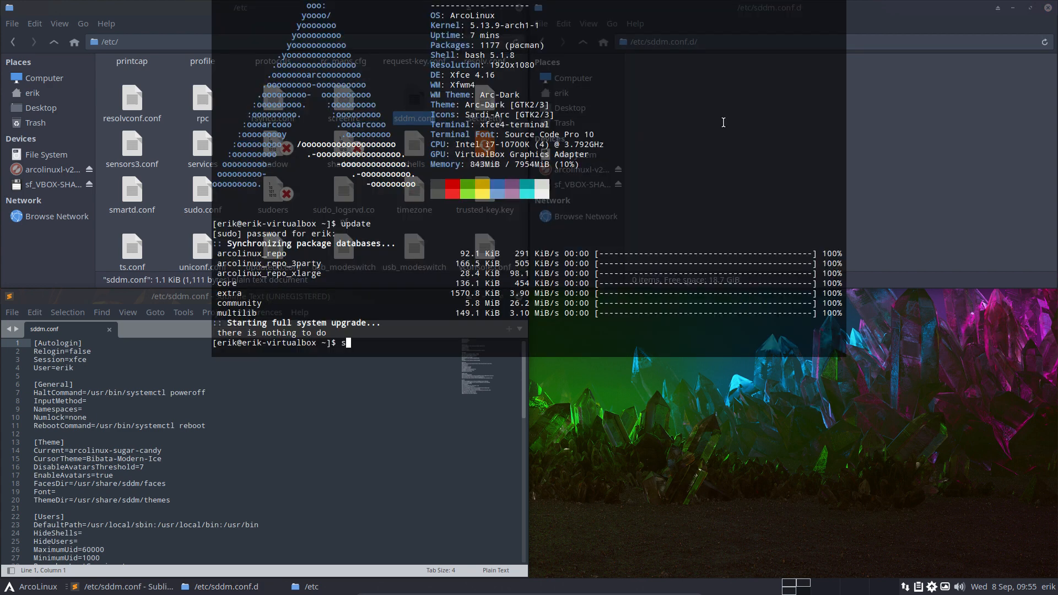
# Step: Type 'kel' while sddm.conf stays open in Sublime Text for review
pyautogui.write('kel')
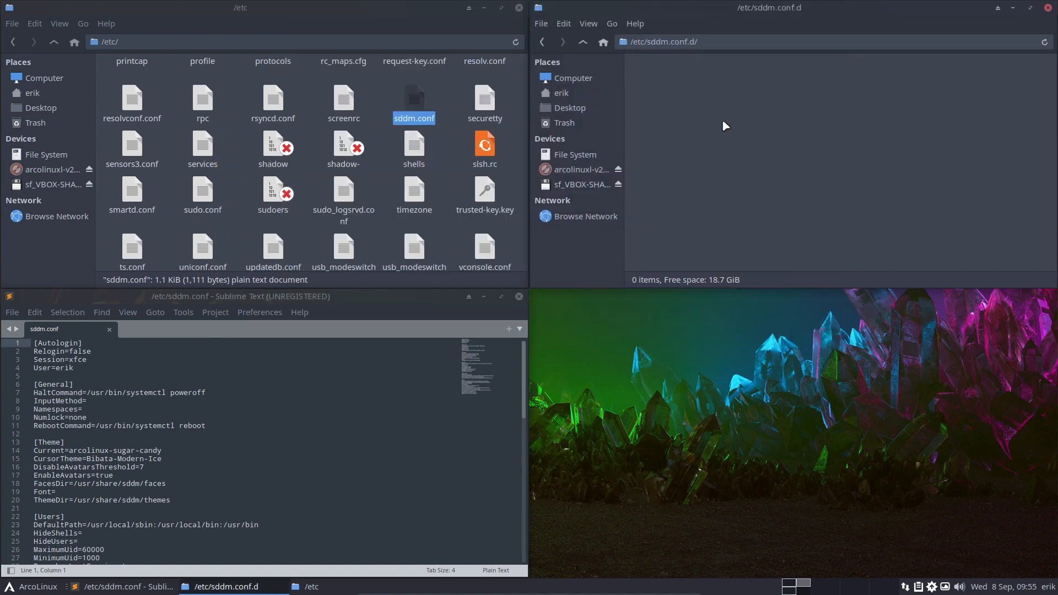
pyautogui.moveTo(690, 394)
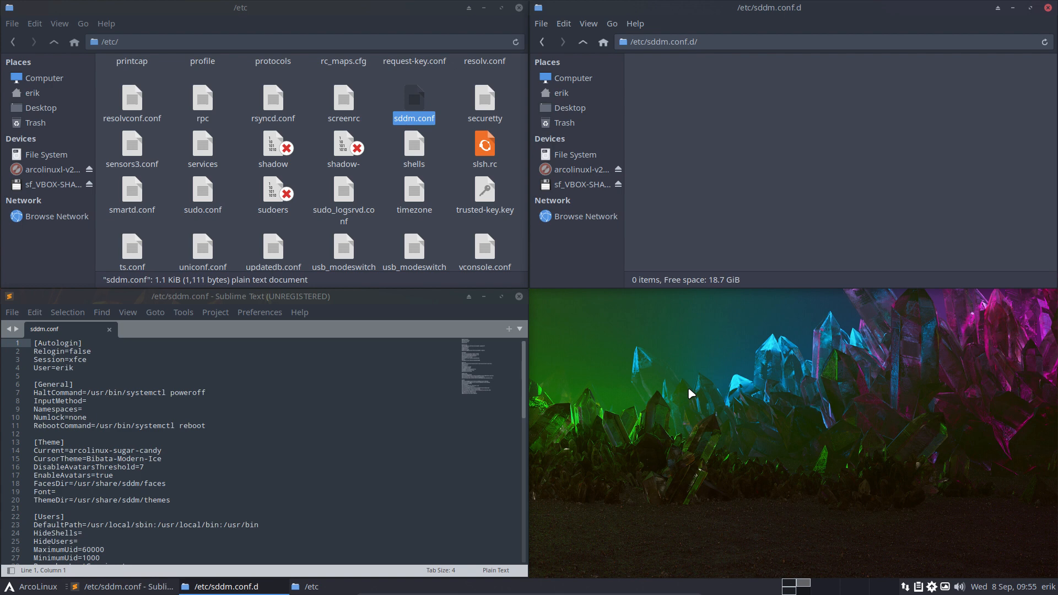
pyautogui.moveTo(688, 390)
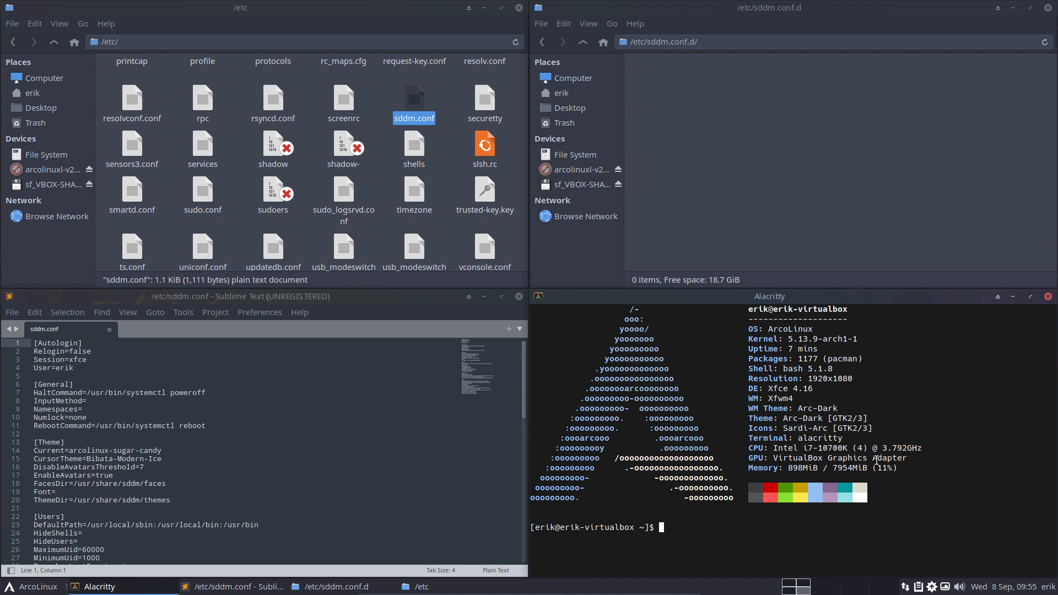
# Step: Tab-complete and run fix-sddm-config in Alacritty
pyautogui.write('fix')
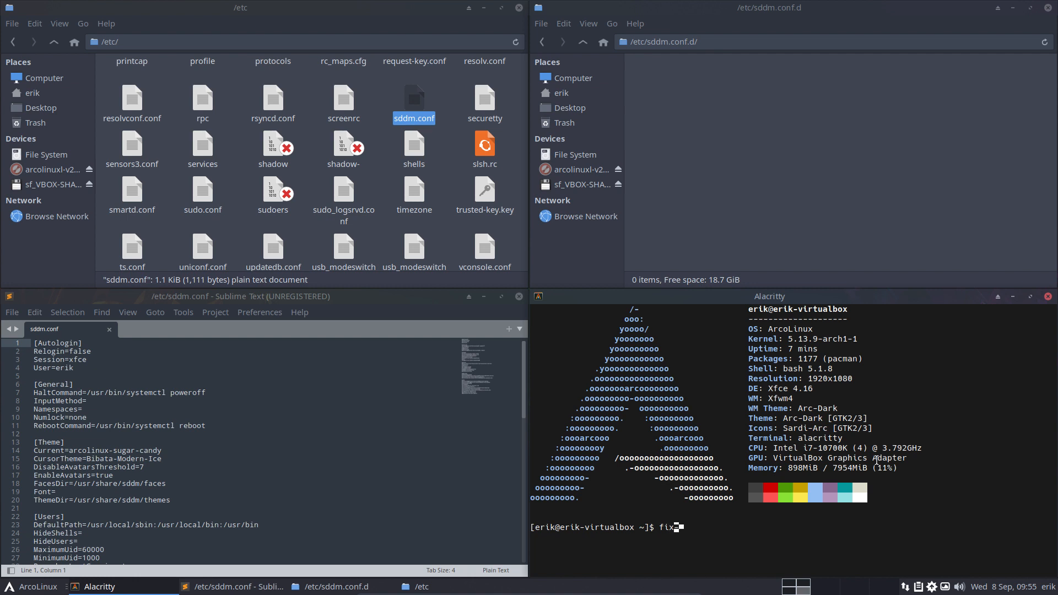
pyautogui.press('Tab')
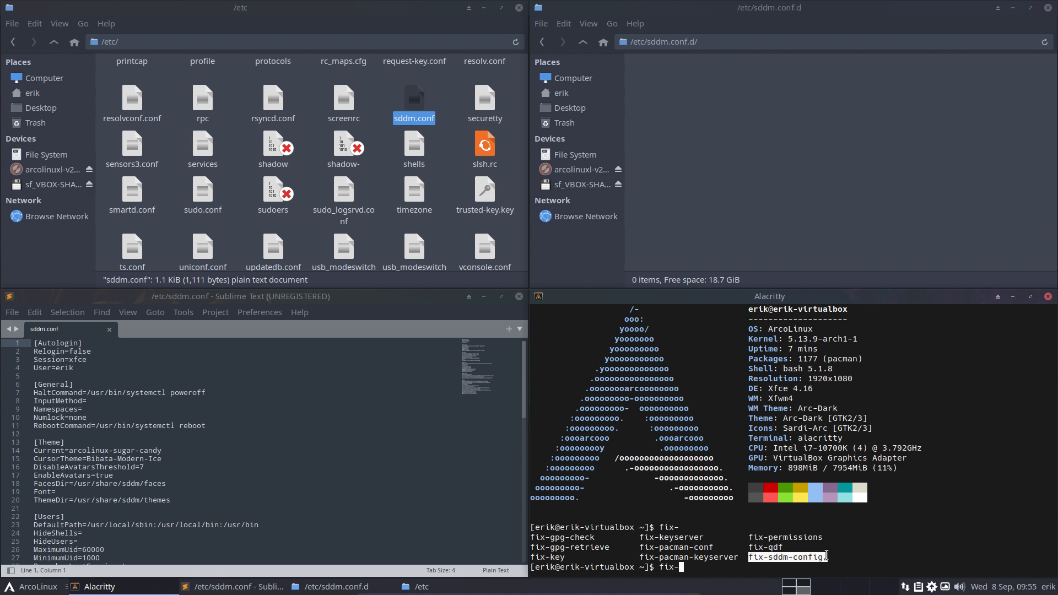
pyautogui.write('fix')
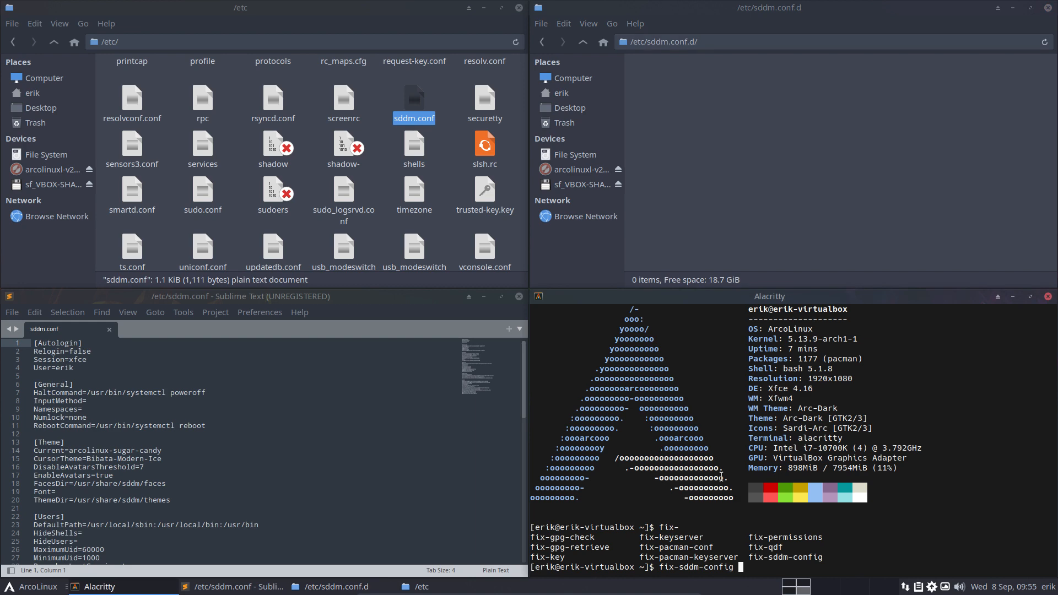
pyautogui.press('Return')
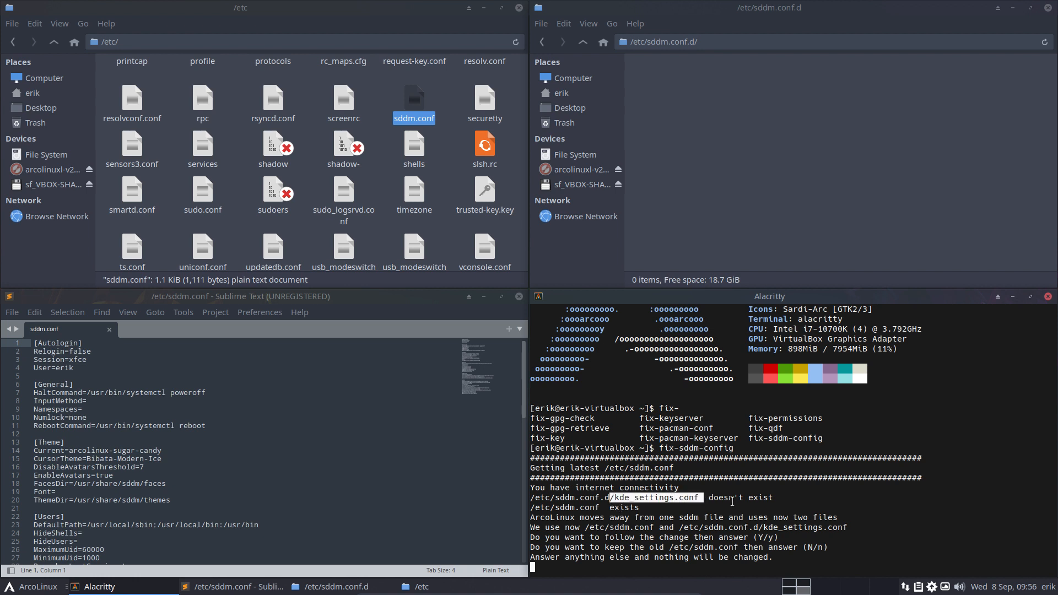
pyautogui.moveTo(722, 135)
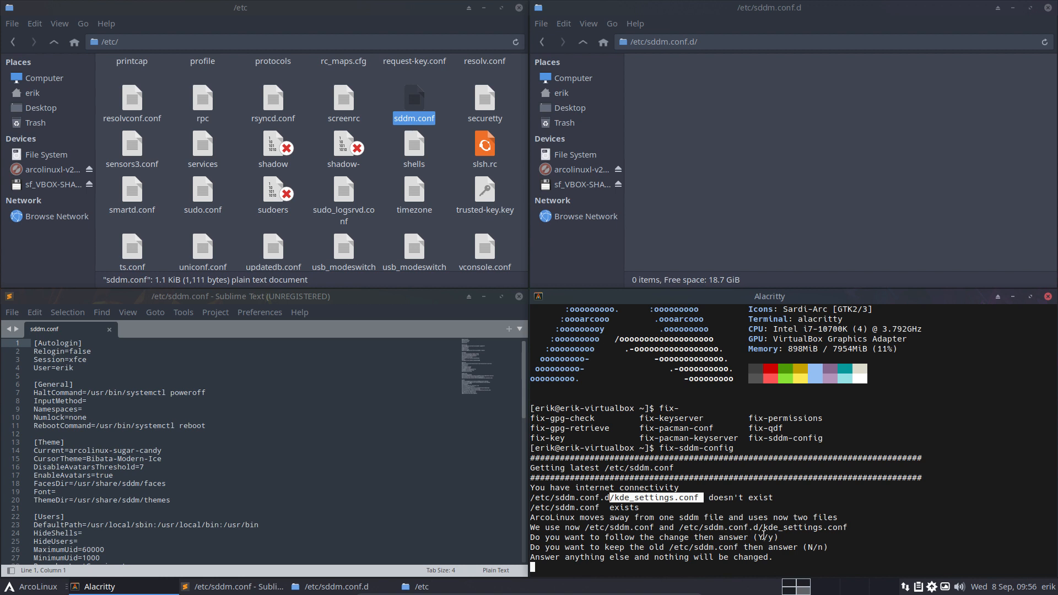
# Step: Answer y to adopt the two-file setup, then type fix-sddm-config again
pyautogui.write('y')
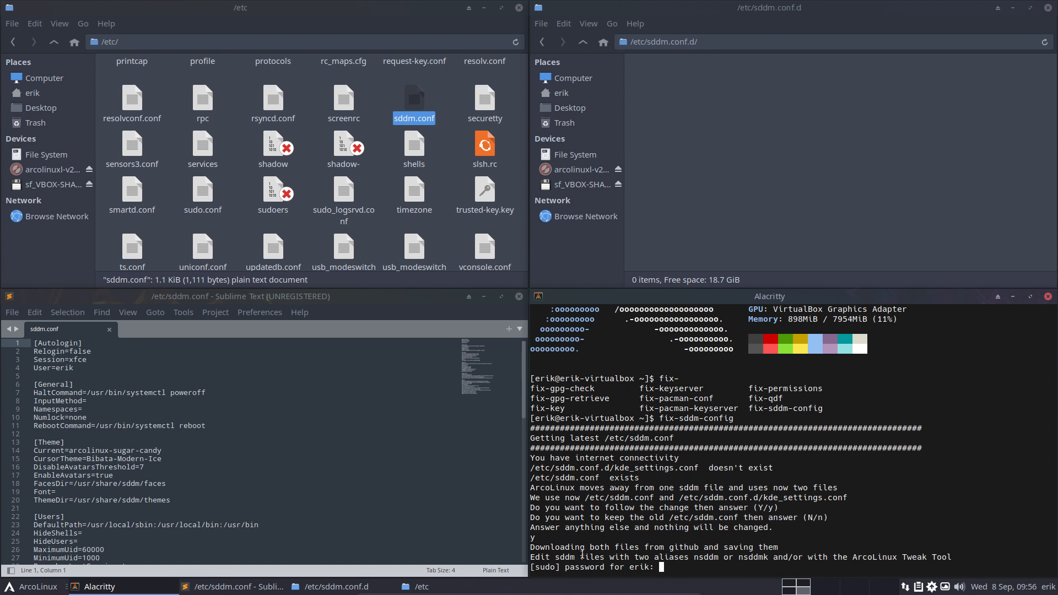
pyautogui.moveTo(751, 92)
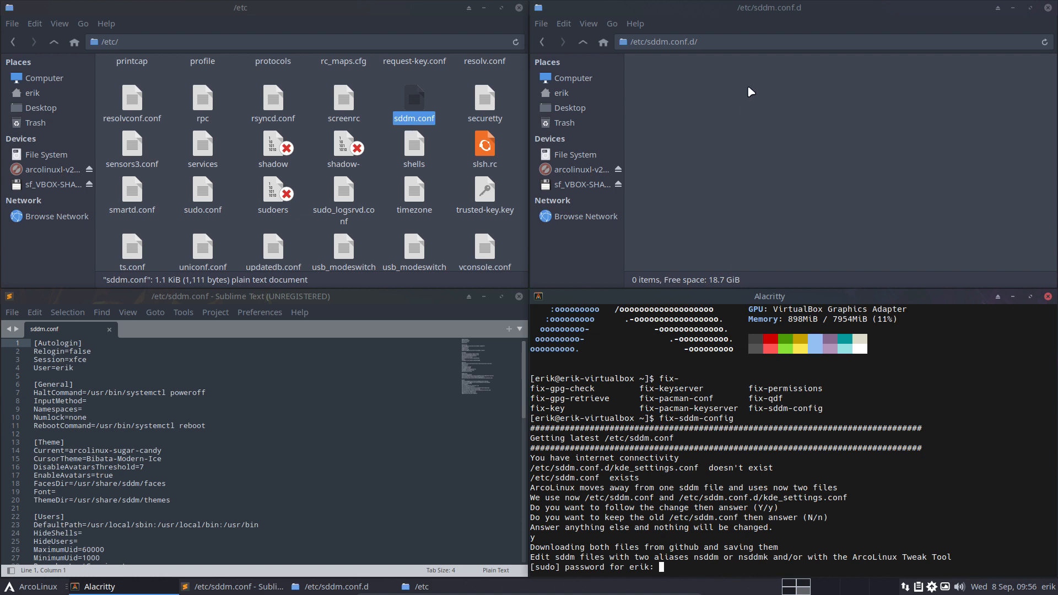
pyautogui.moveTo(697, 83)
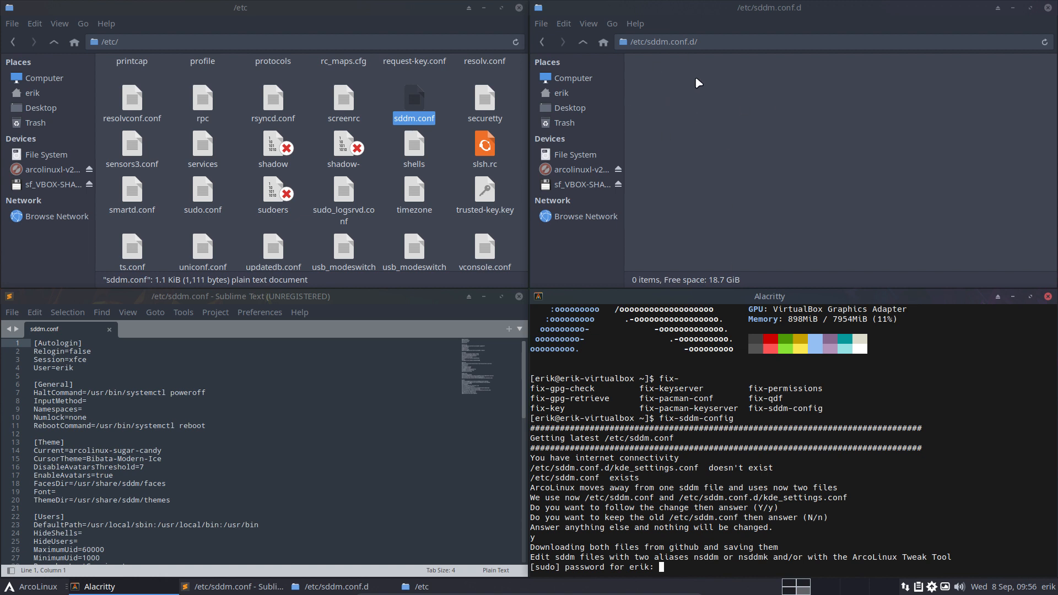
pyautogui.moveTo(717, 205)
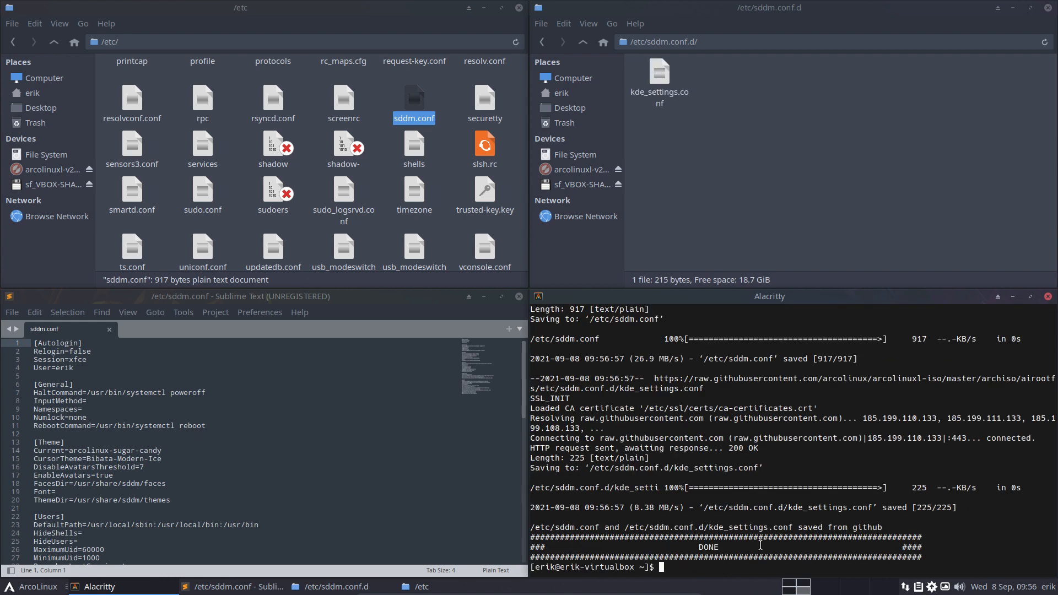
pyautogui.write('fix-sddm-config')
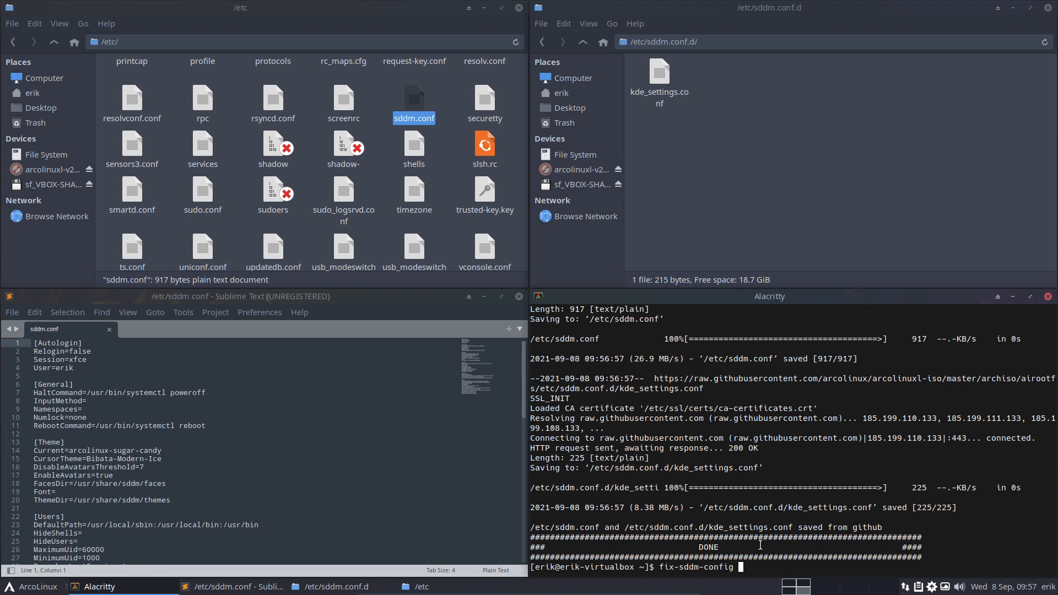
# Step: Open the downloaded kde_settings.conf in Sublime Text and inspect its Theme section
pyautogui.click(658, 84)
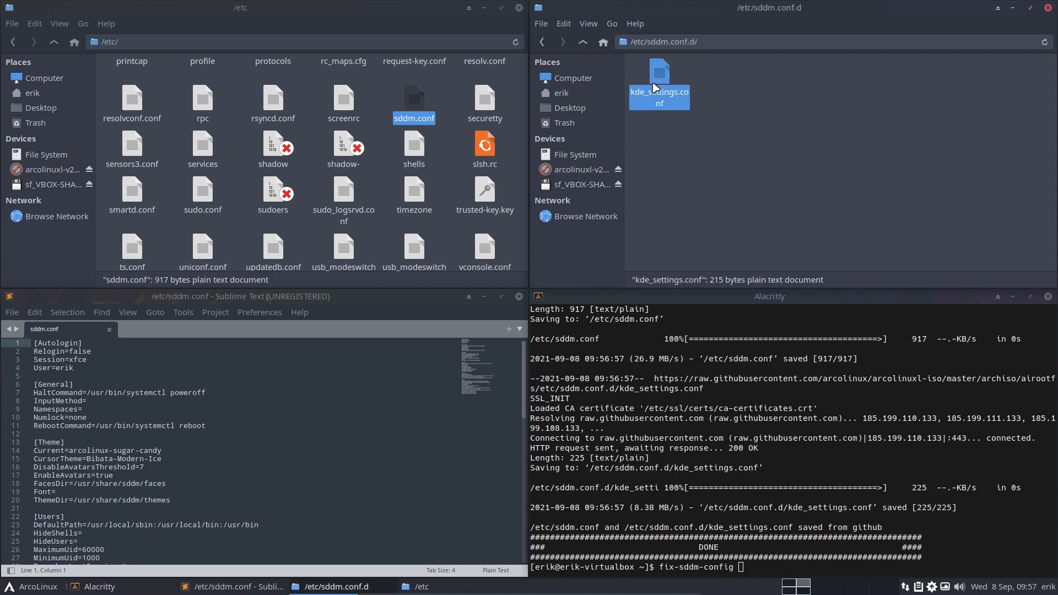
pyautogui.moveTo(662, 72)
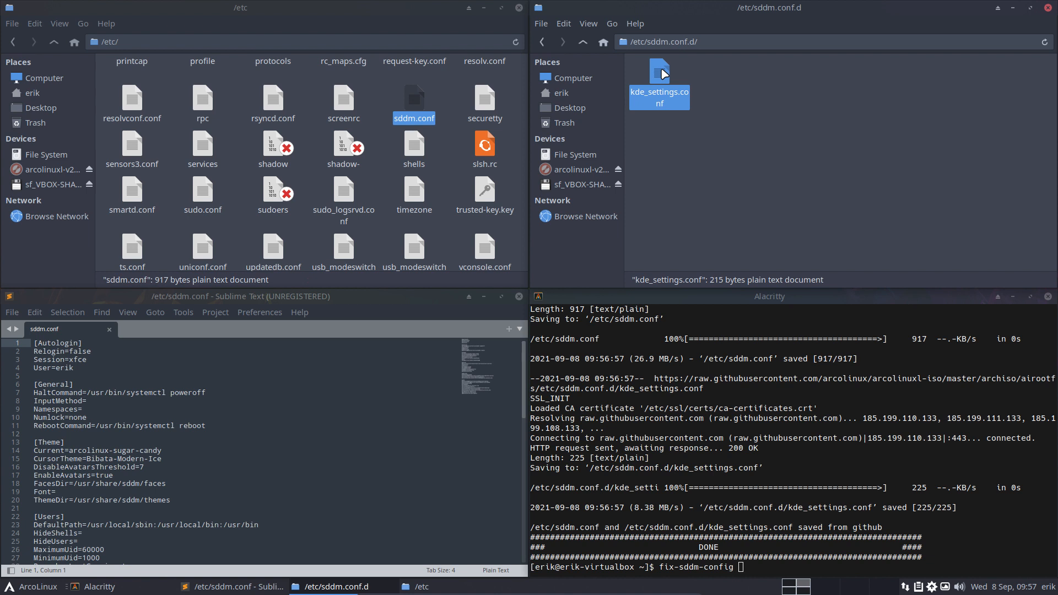
pyautogui.doubleClick(658, 72)
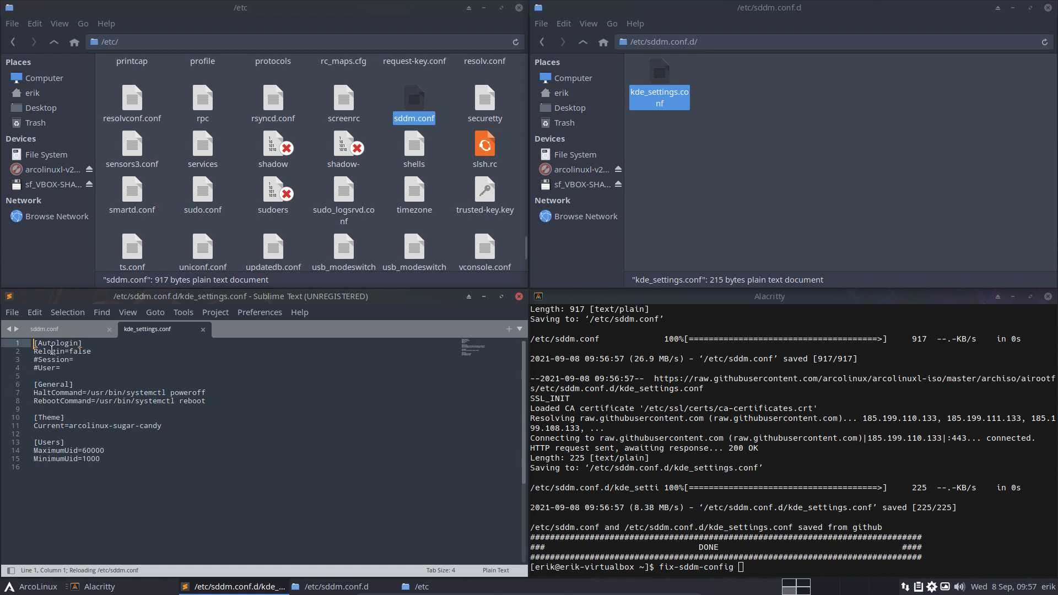
pyautogui.click(52, 418)
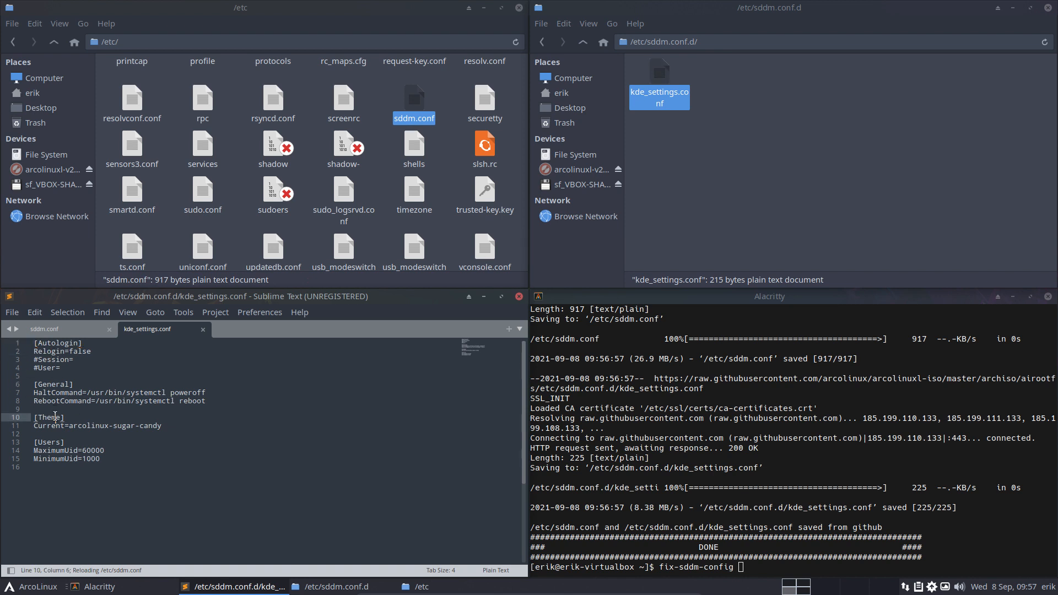
# Step: Compare sddm.conf's Bibata cursor theme with kde_settings.conf's sugar-candy theme line
pyautogui.click(45, 328)
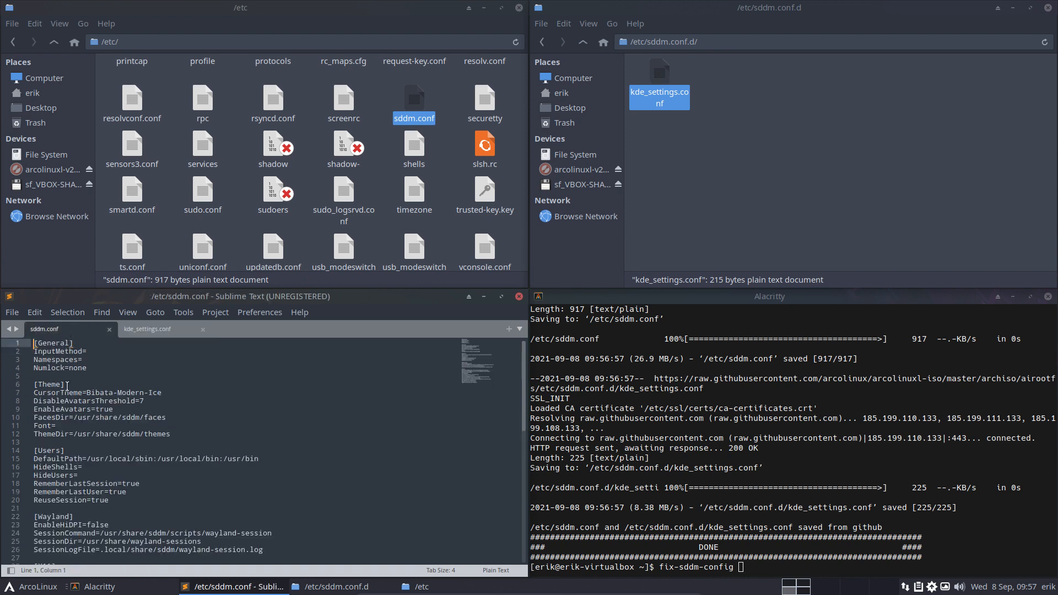
pyautogui.doubleClick(96, 392)
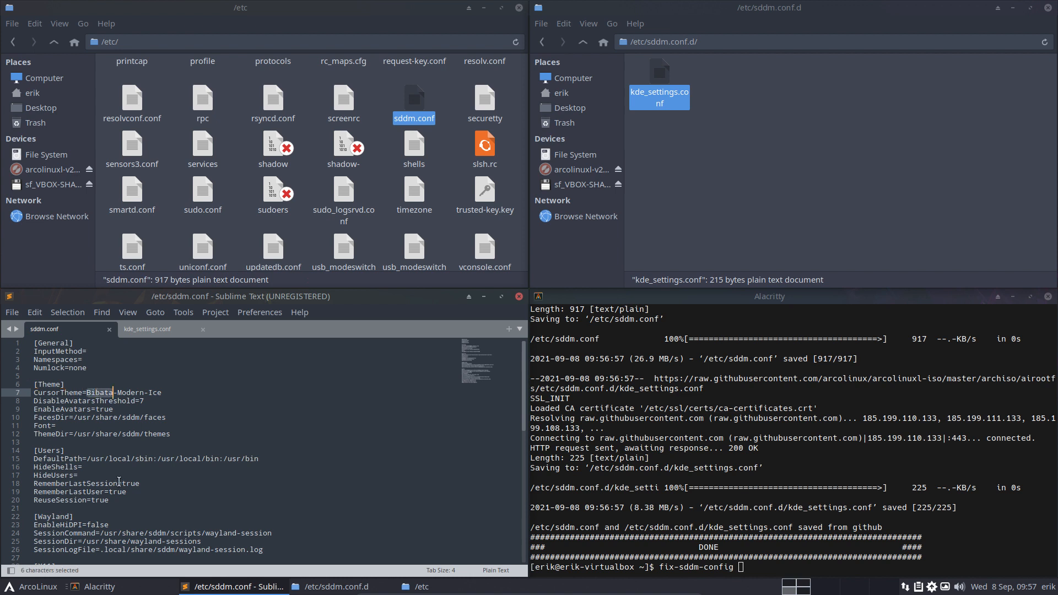
pyautogui.click(146, 329)
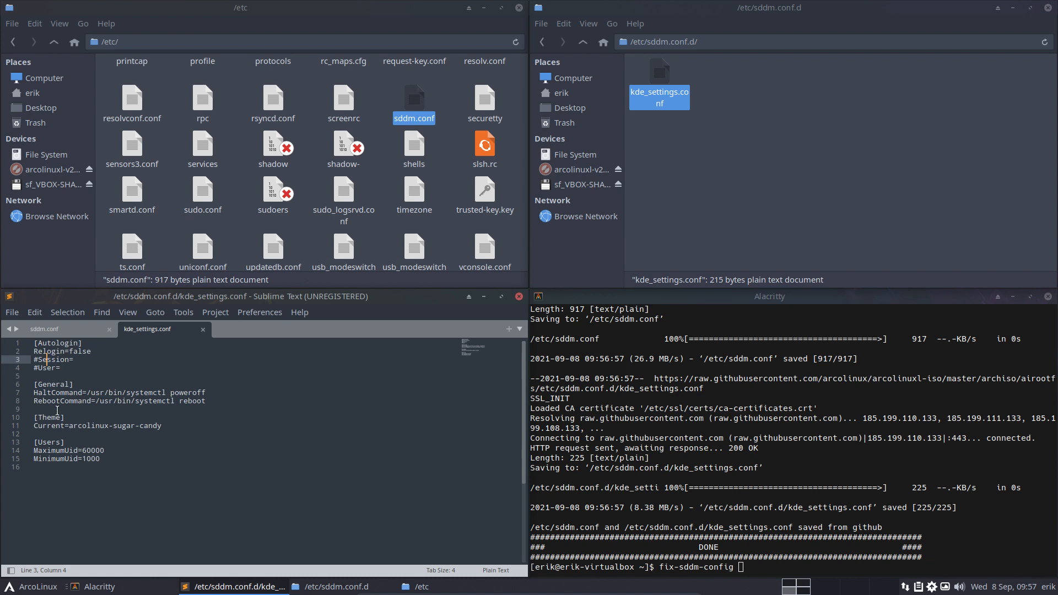
pyautogui.click(108, 424)
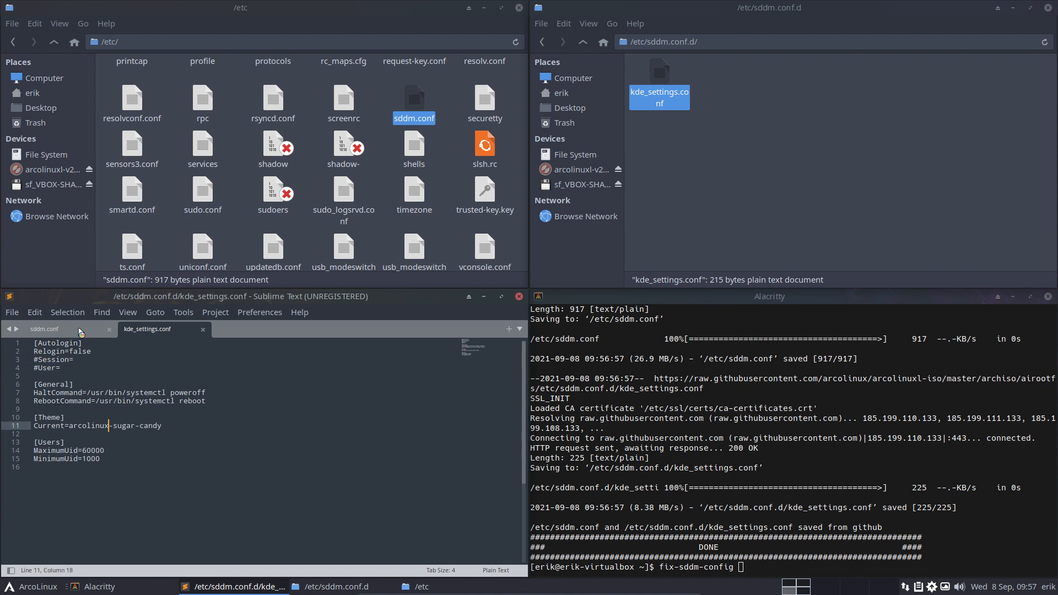
pyautogui.click(45, 329)
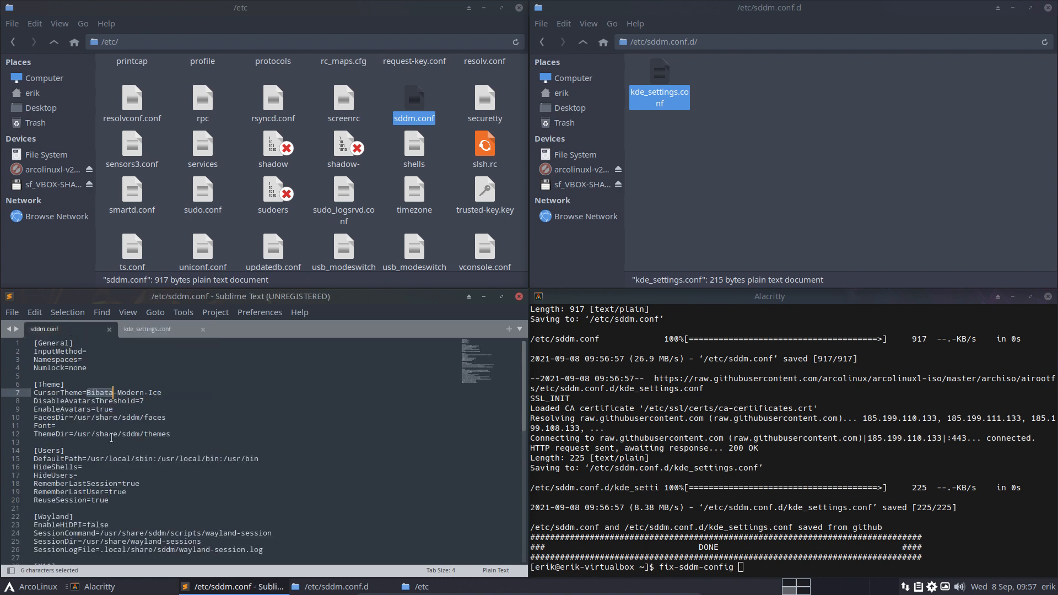
pyautogui.scroll(-3)
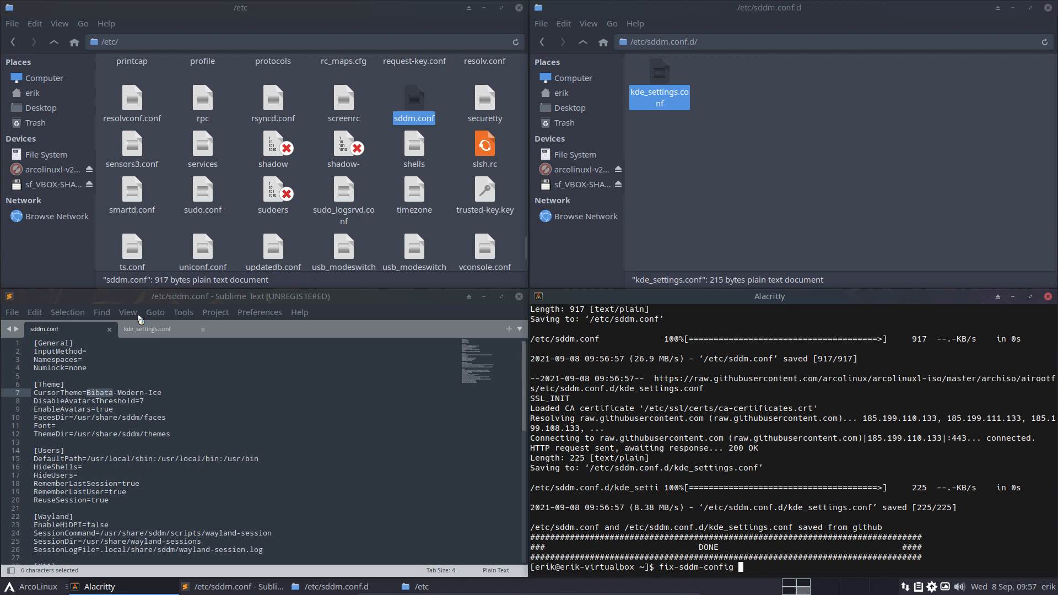
# Step: Uncomment the Session= line in kde_settings.conf and dismiss the Sublime about window
pyautogui.click(147, 330)
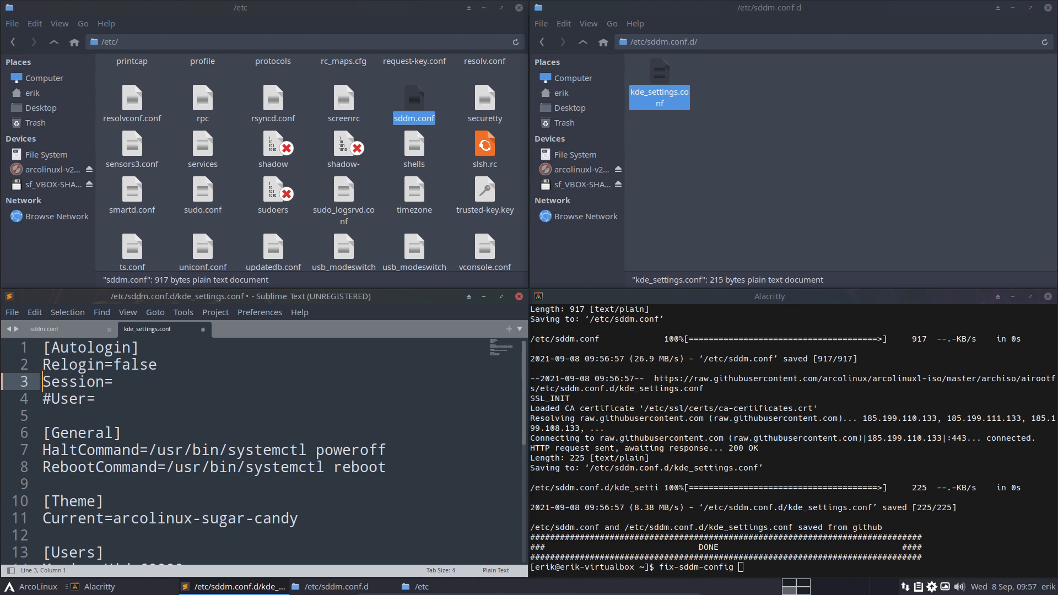
pyautogui.click(92, 399)
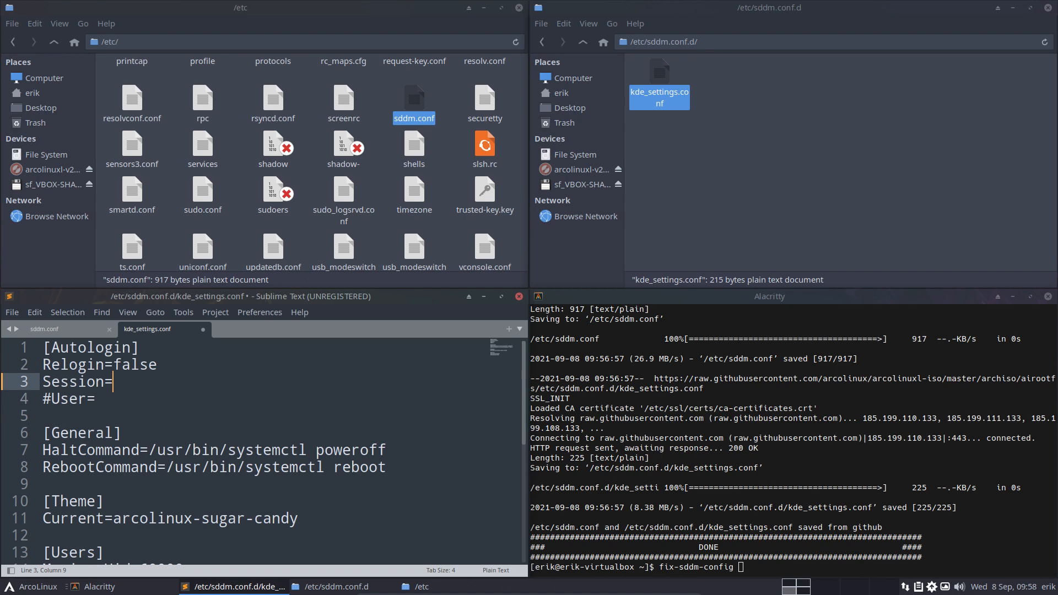
pyautogui.moveTo(20, 316)
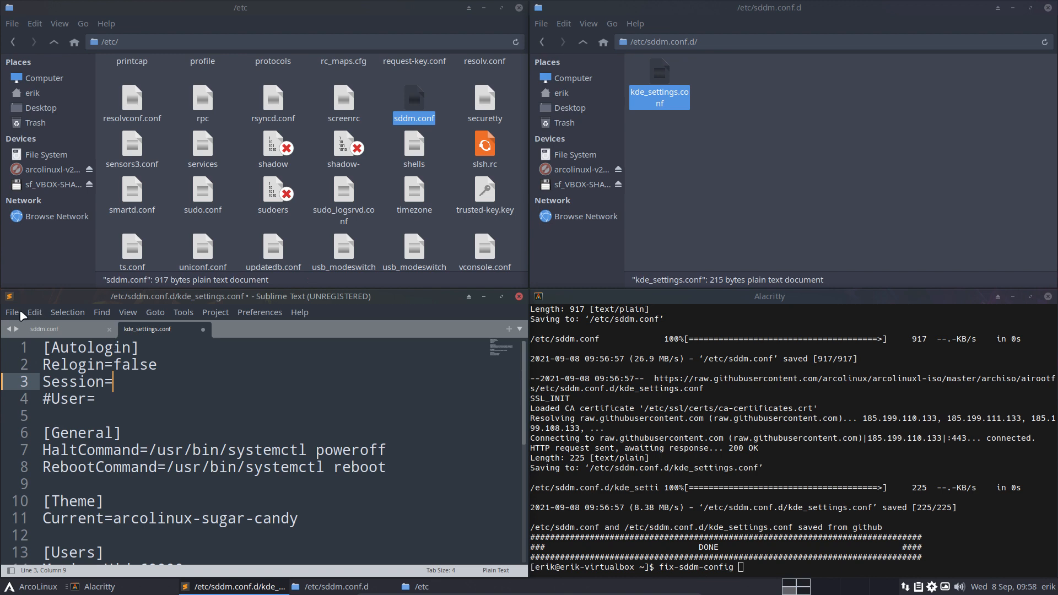
pyautogui.click(127, 312)
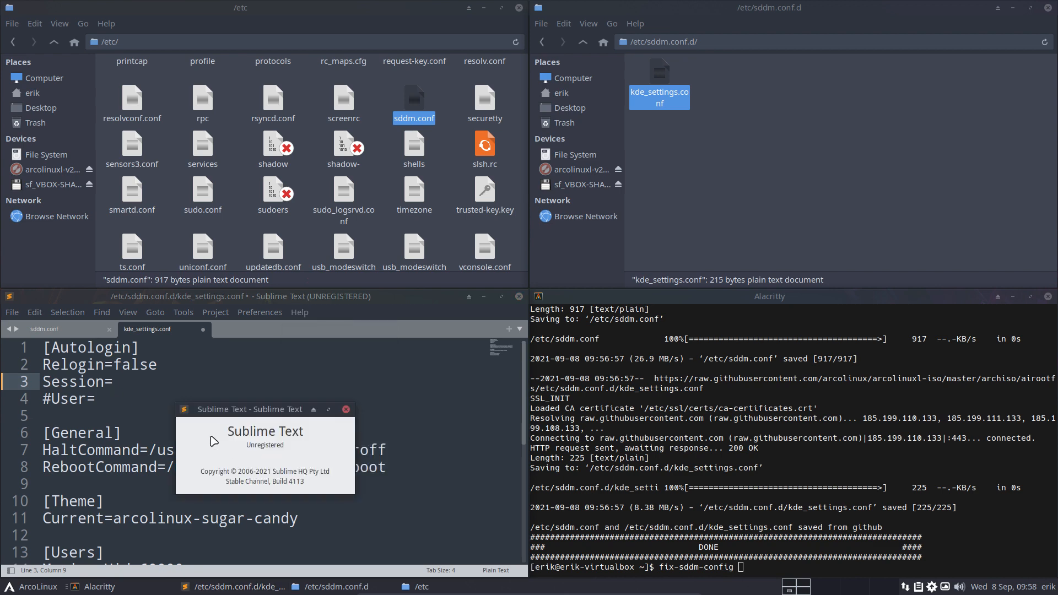
pyautogui.click(346, 410)
pyautogui.write(' nsd')
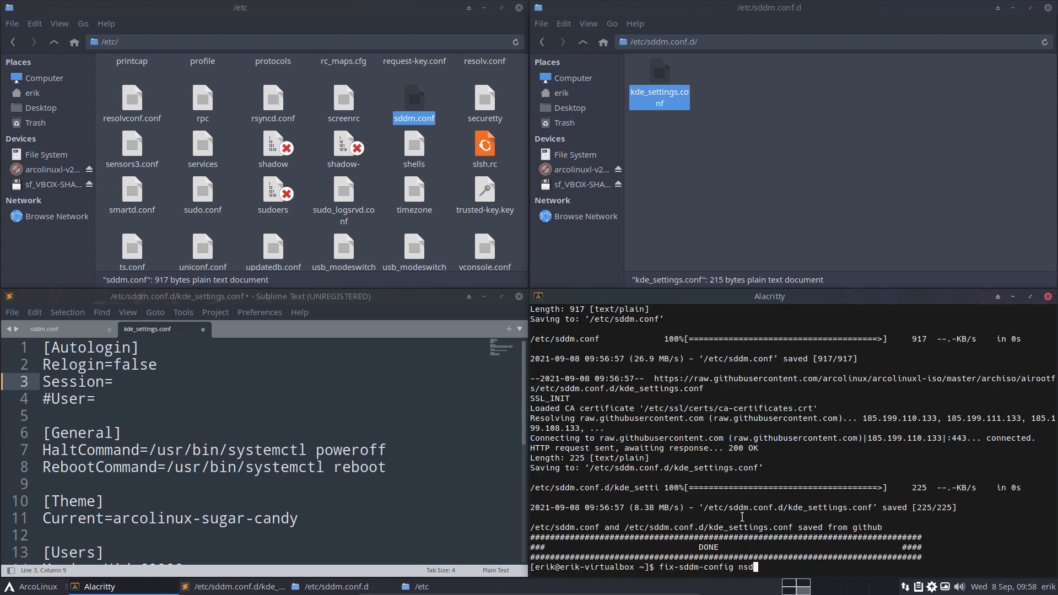
# Step: Set Session=xfce in kde_settings.conf through nano and save it
pyautogui.press('ctrl+c')
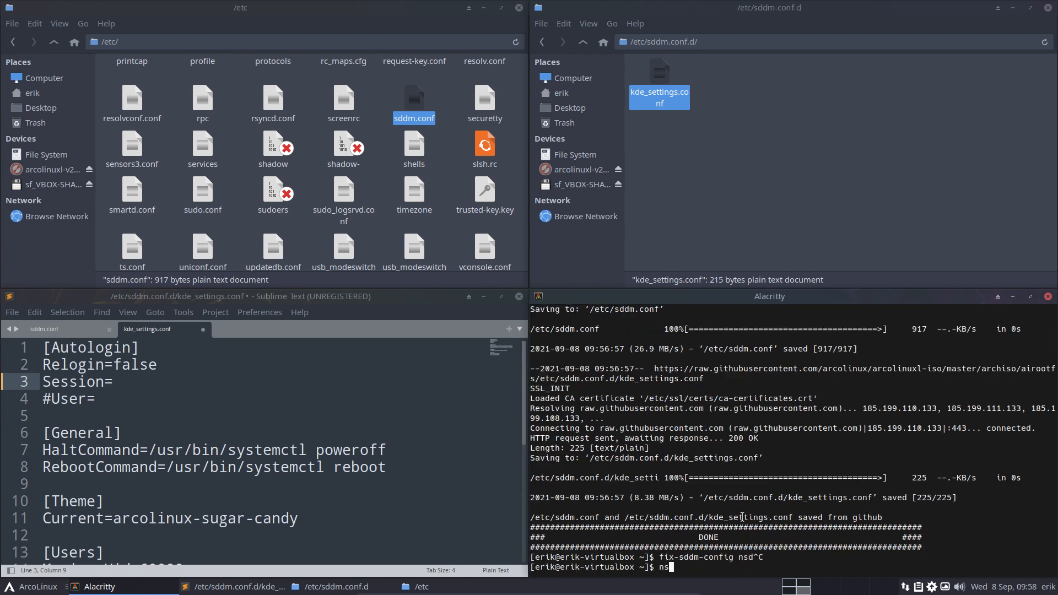
pyautogui.press('Return')
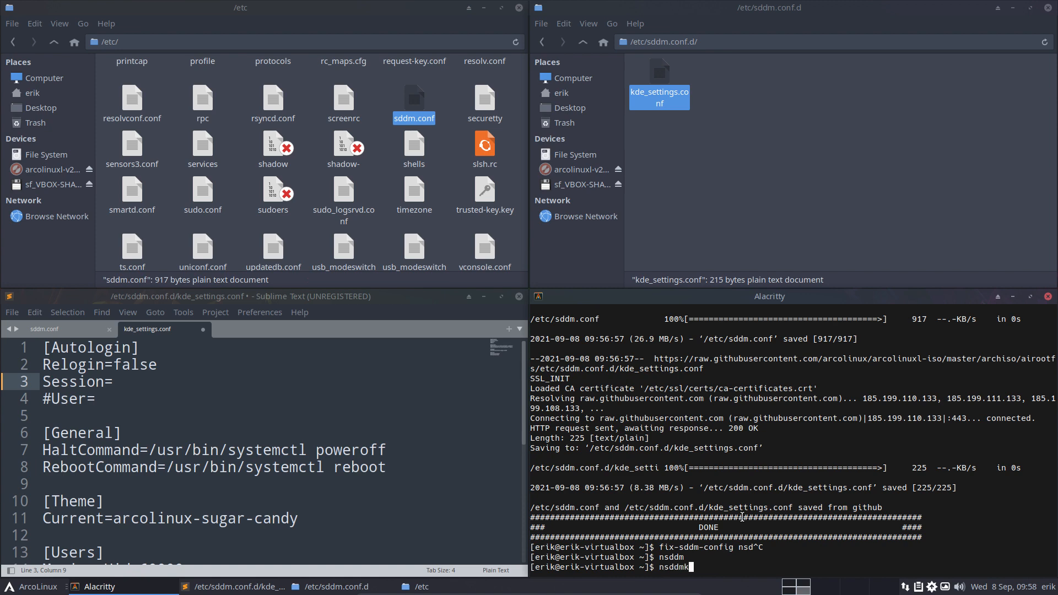
pyautogui.press('Return')
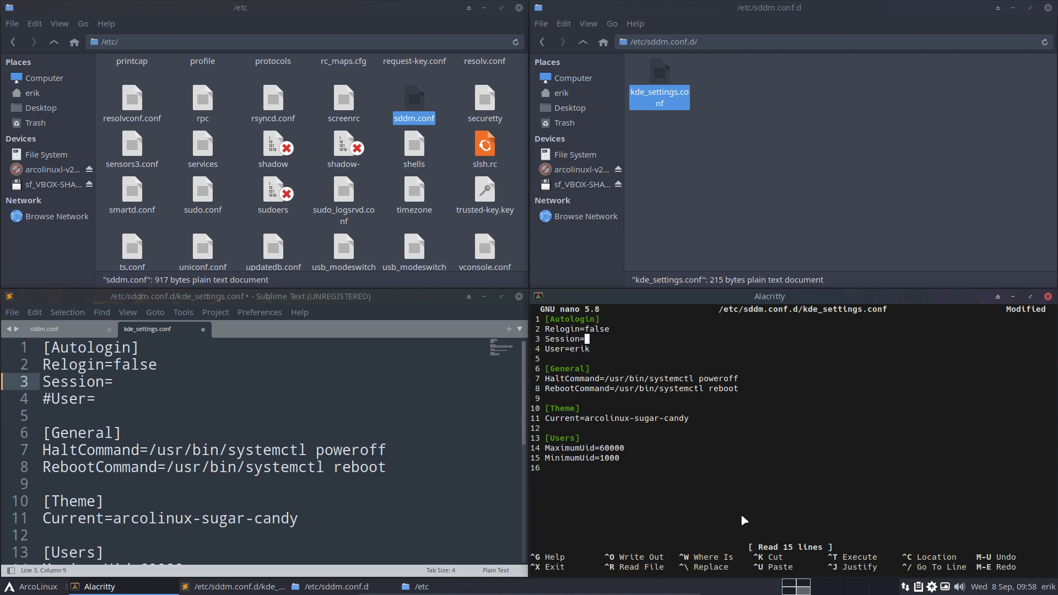
pyautogui.write('xfce')
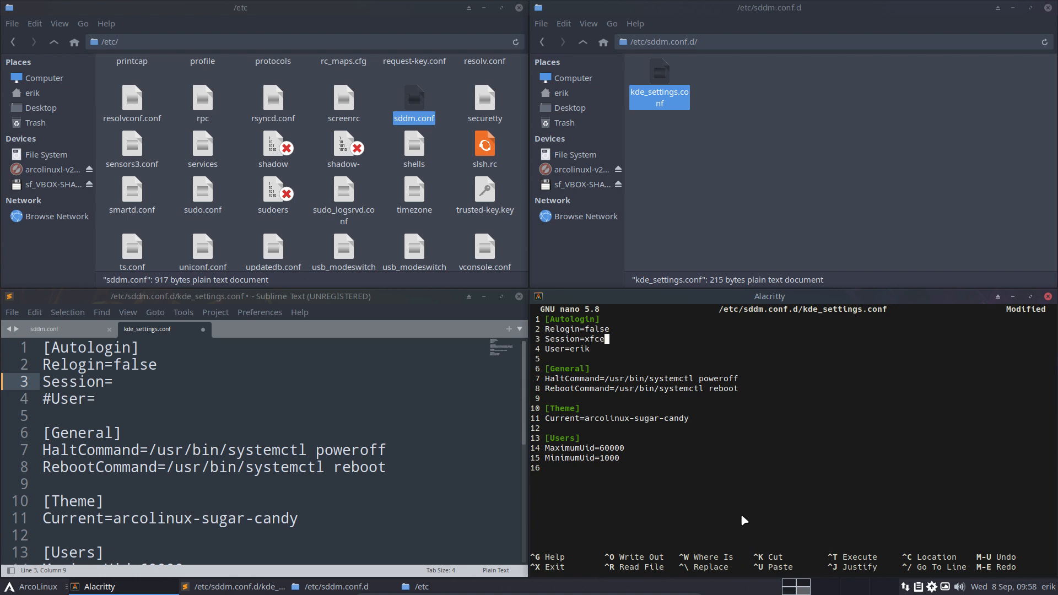
pyautogui.press('ctrl+x')
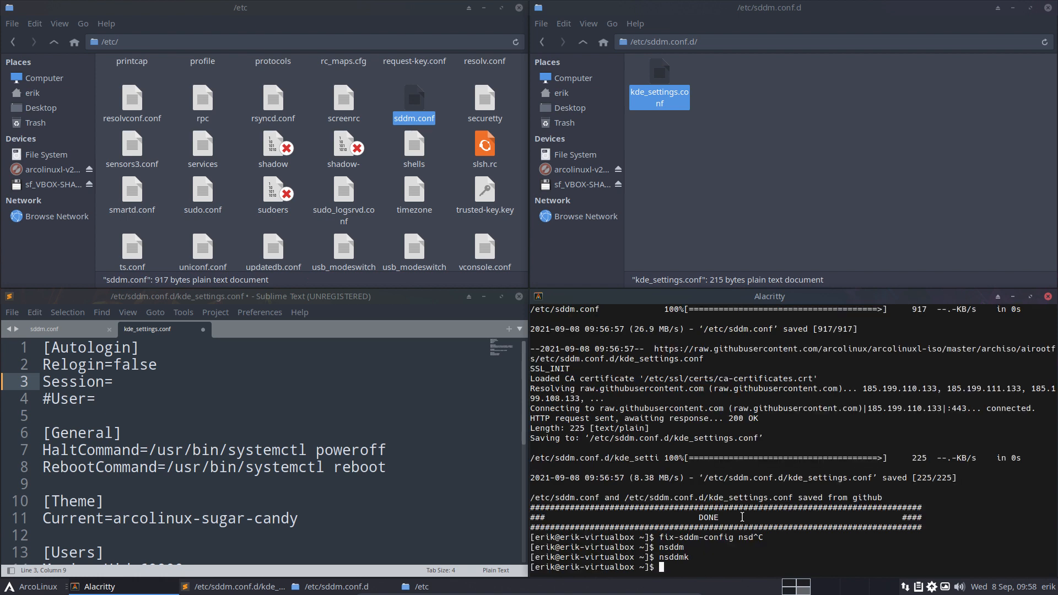
pyautogui.click(285, 484)
pyautogui.write('#')
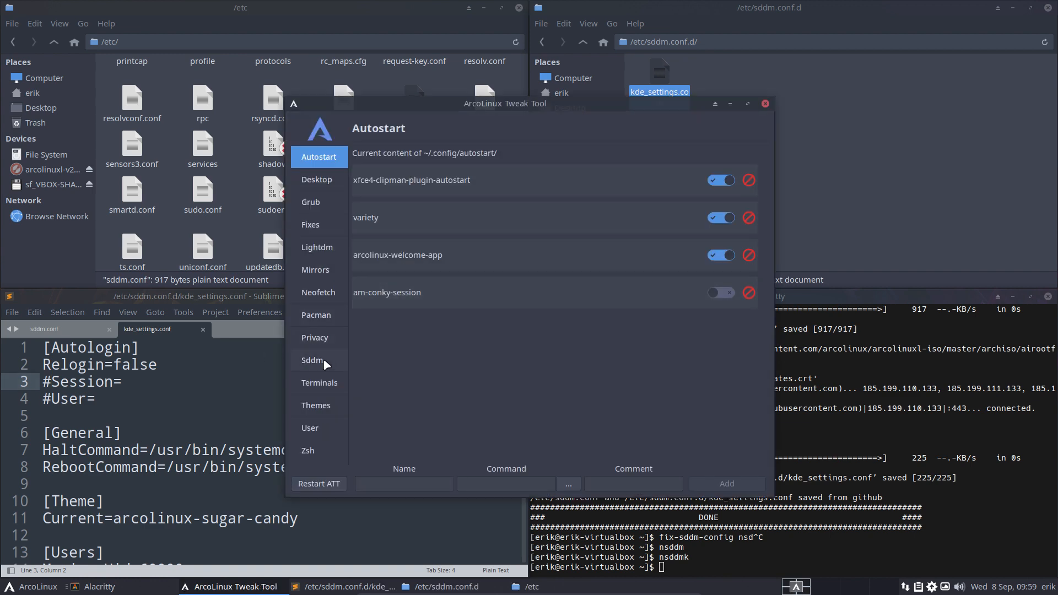
# Step: Enable Sddm autologin into xfce in the Tweak Tool and apply the settings
pyautogui.click(312, 359)
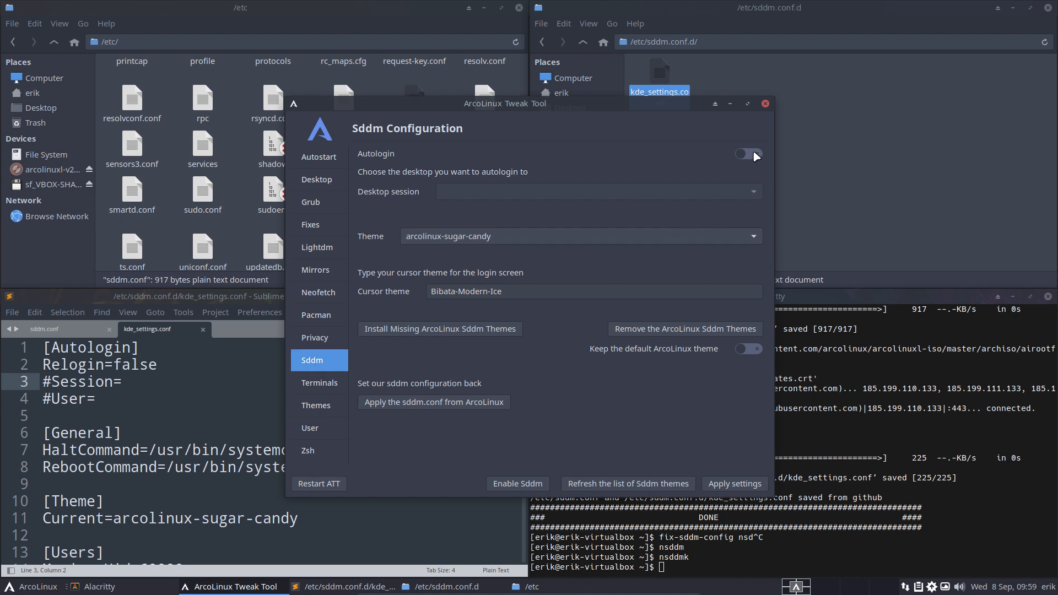
pyautogui.click(748, 154)
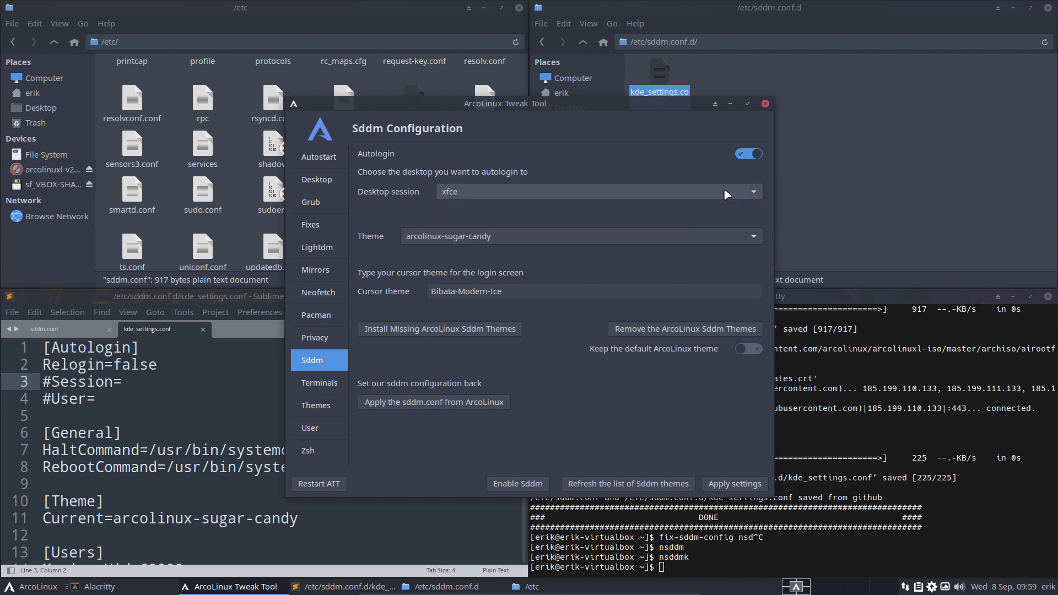
pyautogui.click(734, 484)
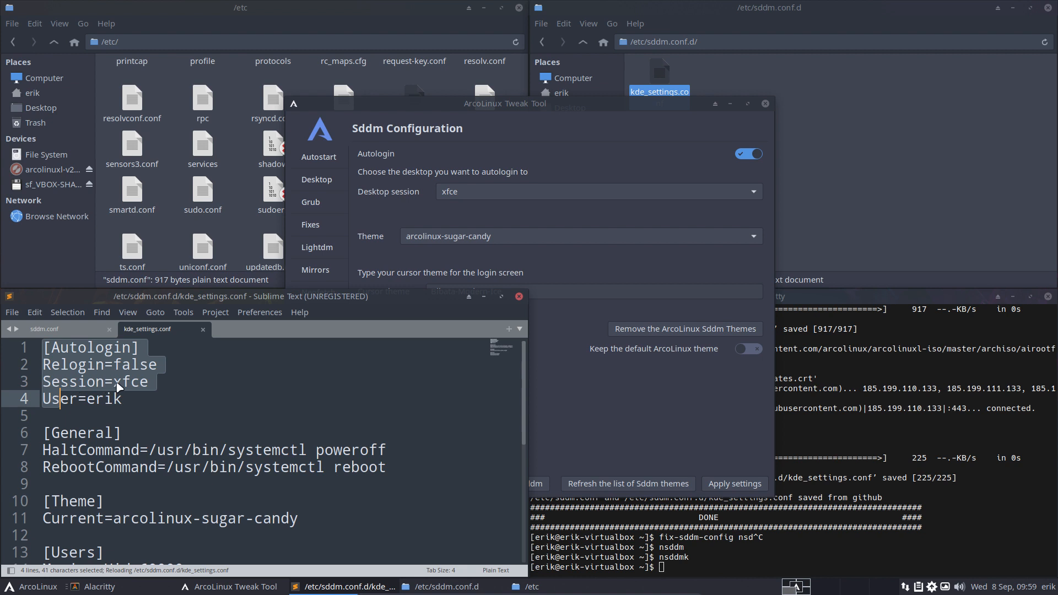
pyautogui.click(172, 416)
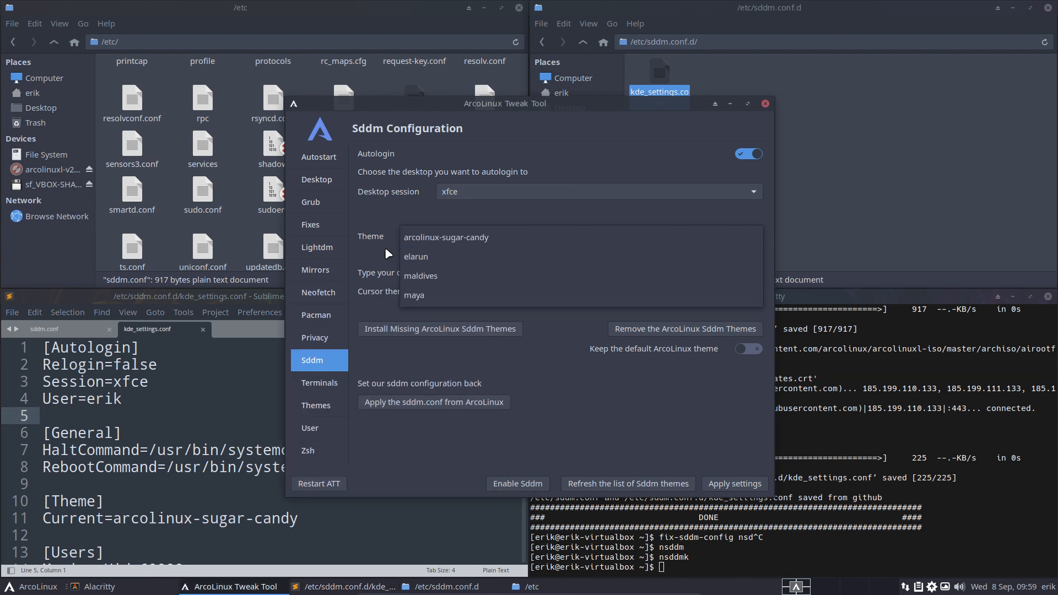
# Step: Install the missing ArcoLinux SDDM themes, then pick arcolinux-materia from the Sddm theme list
pyautogui.click(445, 237)
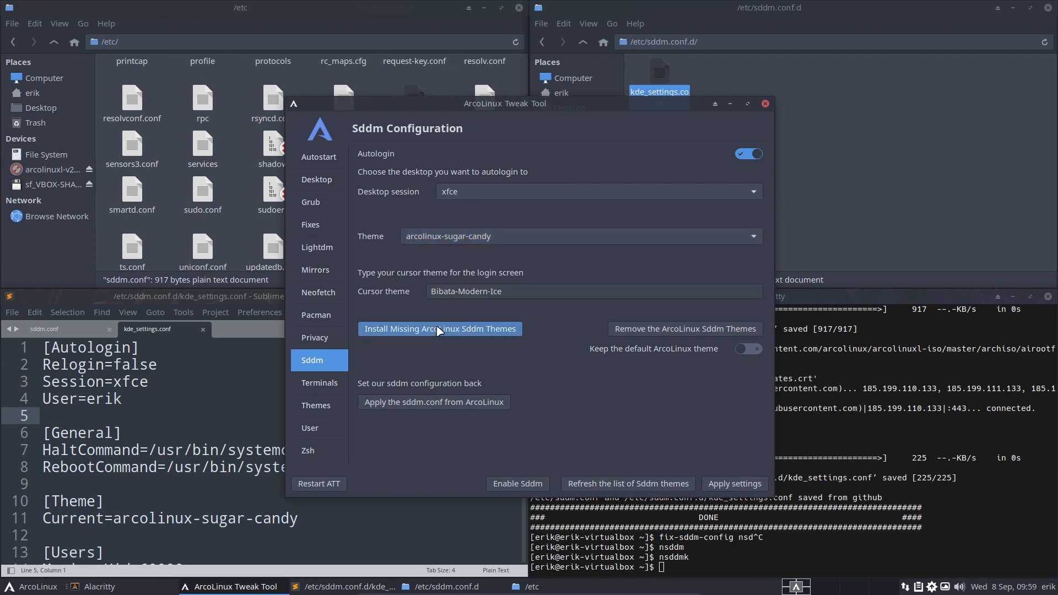
pyautogui.click(438, 328)
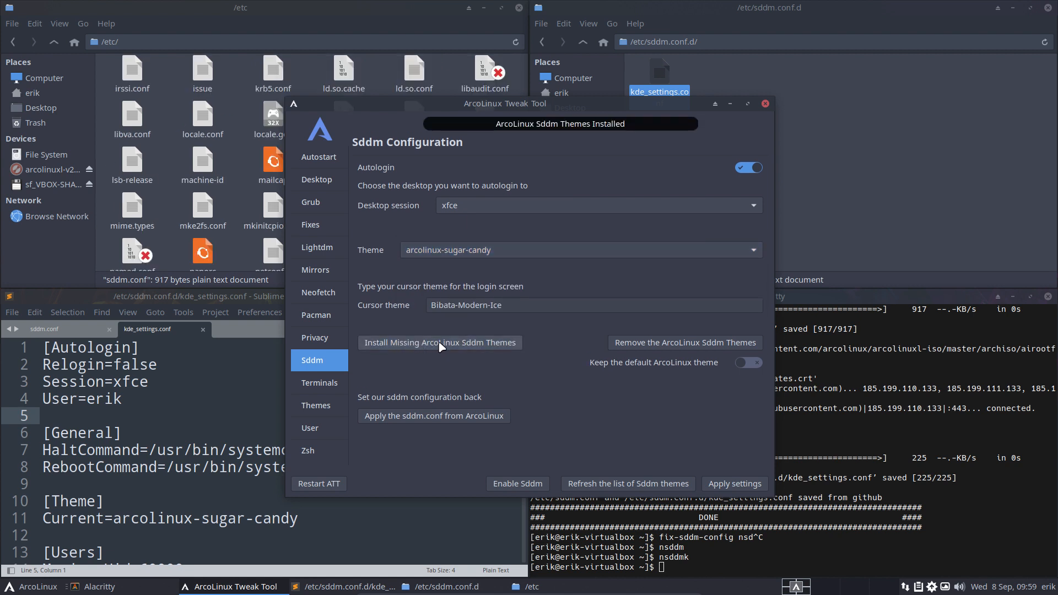
pyautogui.moveTo(626, 483)
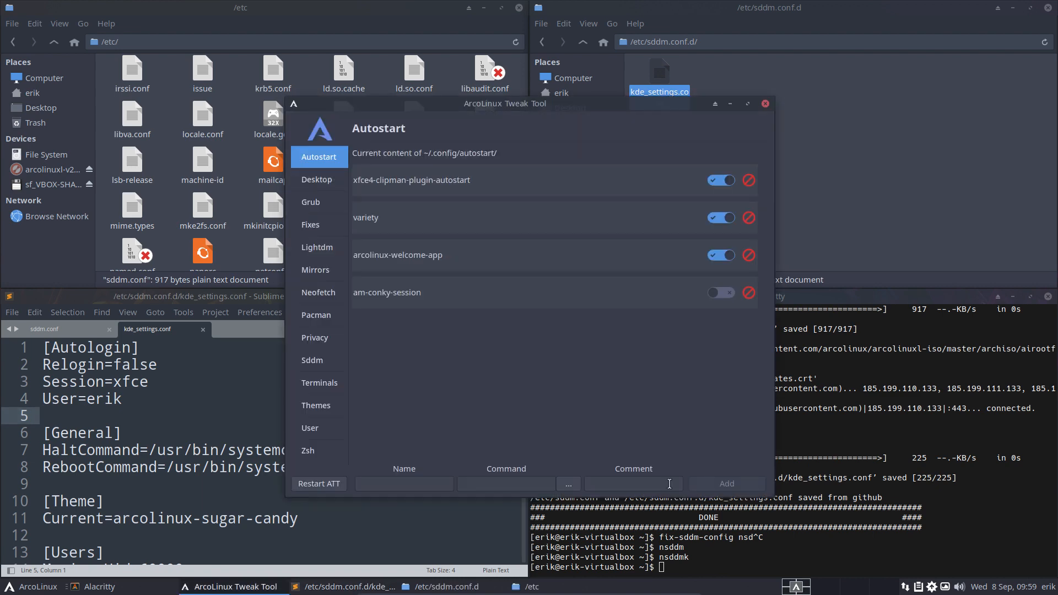
pyautogui.click(312, 360)
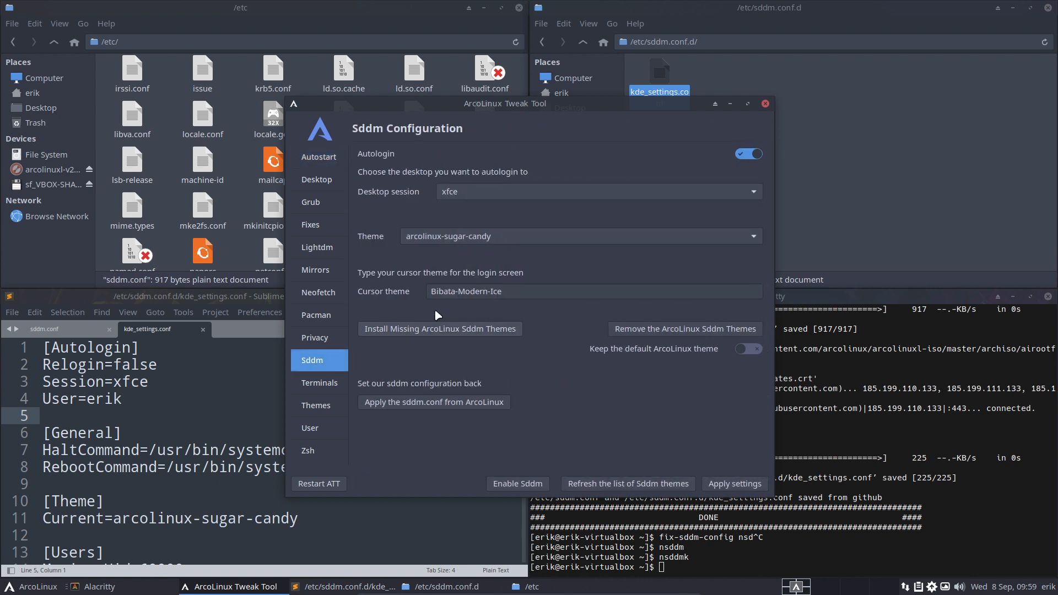
pyautogui.click(752, 236)
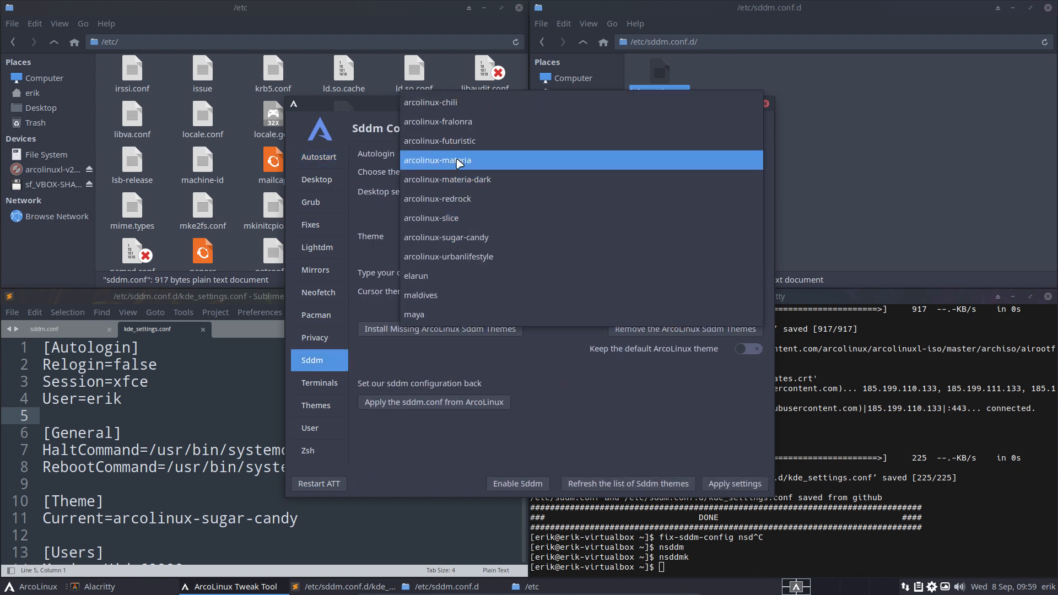
pyautogui.click(437, 160)
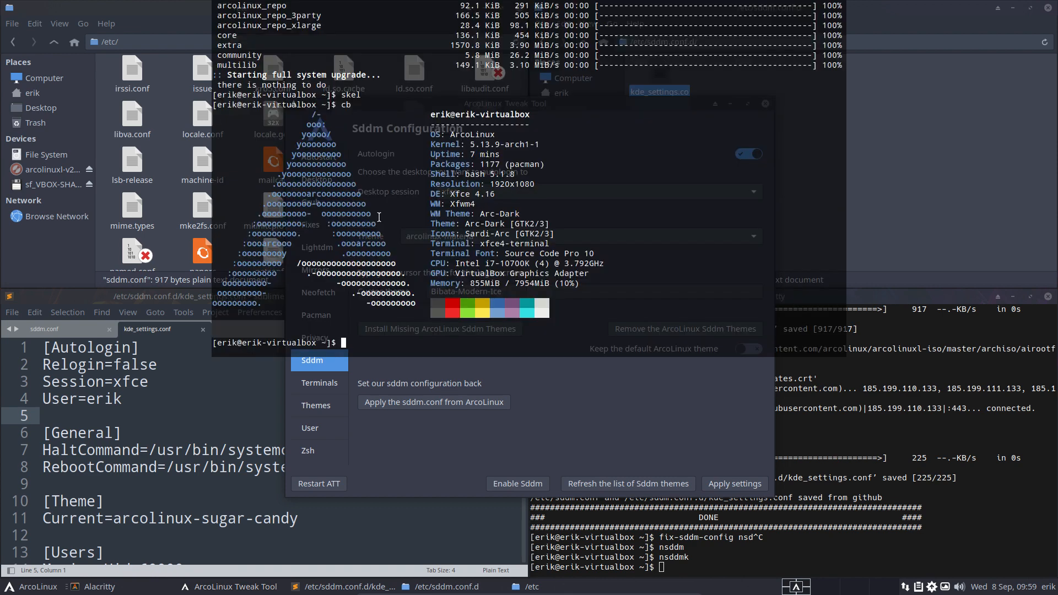
# Step: Install the simplicity theme package with 'sudo pacman -S simplicity'
pyautogui.write('sudo pacman')
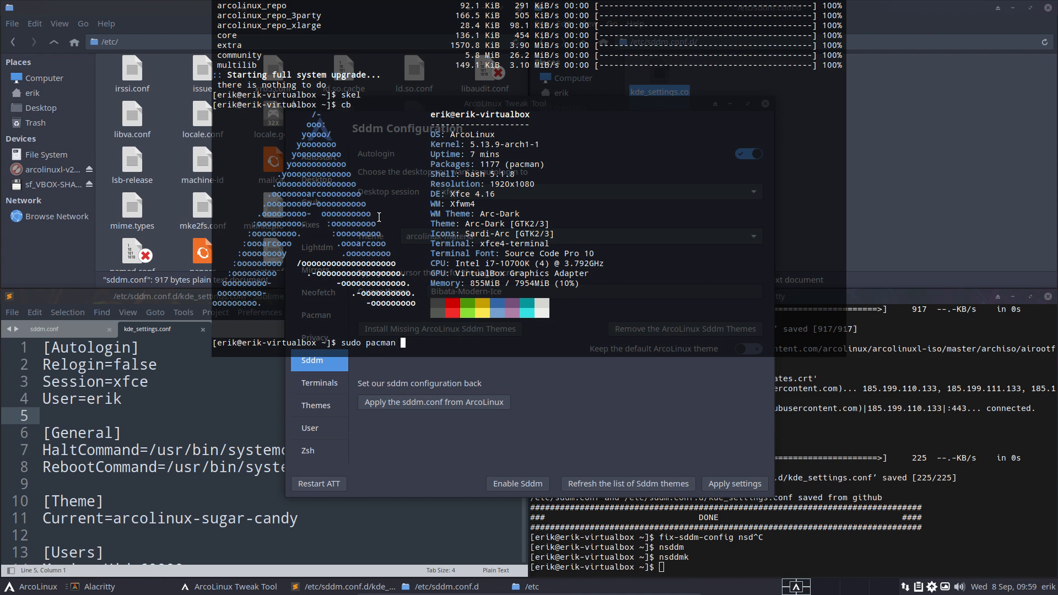
pyautogui.write('-S simplic')
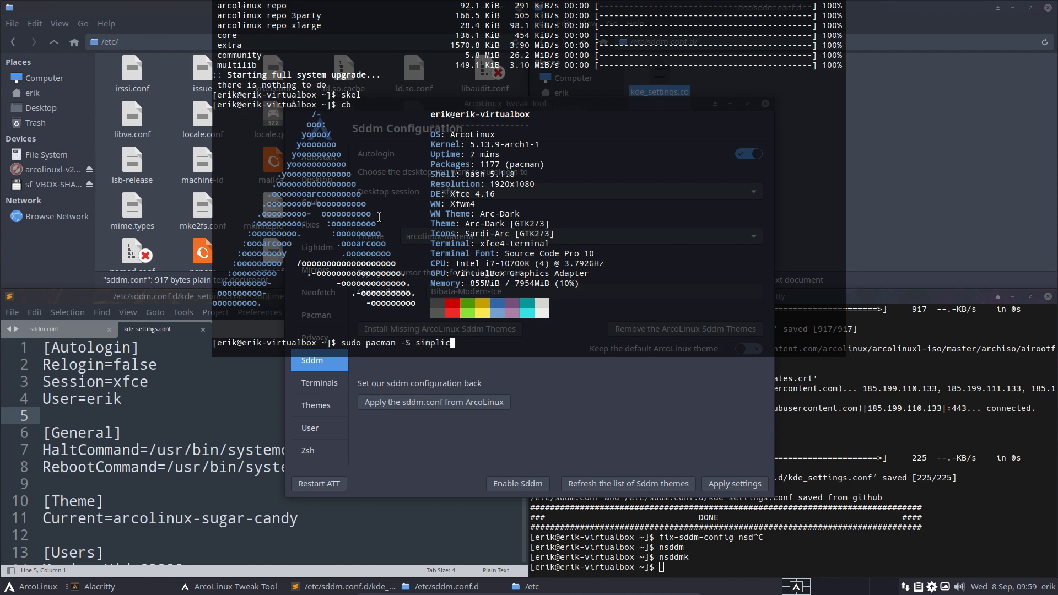
pyautogui.press('Return')
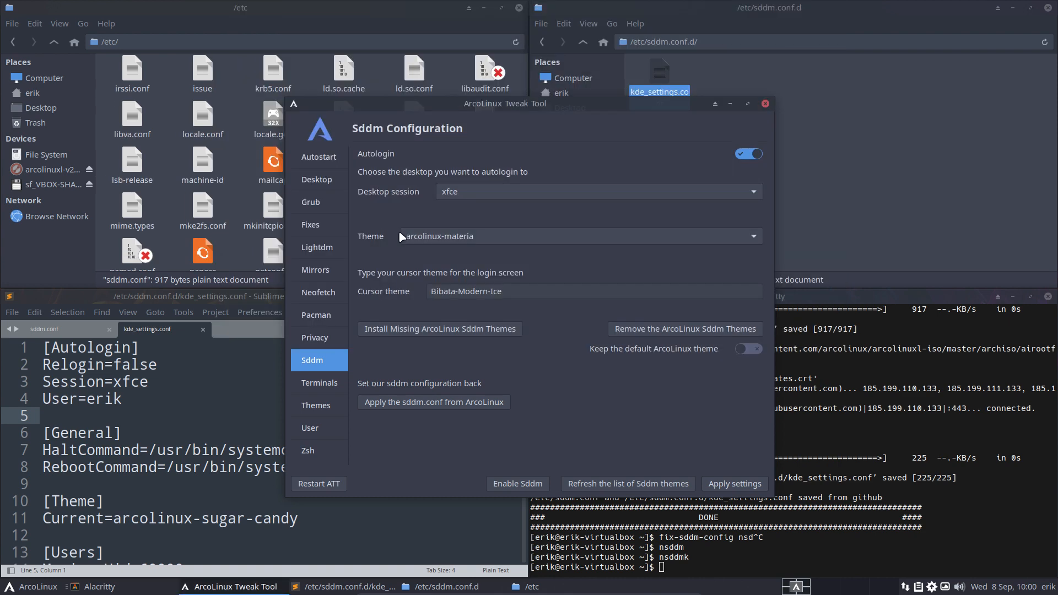
# Step: Reload the Tweak Tool, choose simplicity as the Sddm login theme and apply settings
pyautogui.click(752, 235)
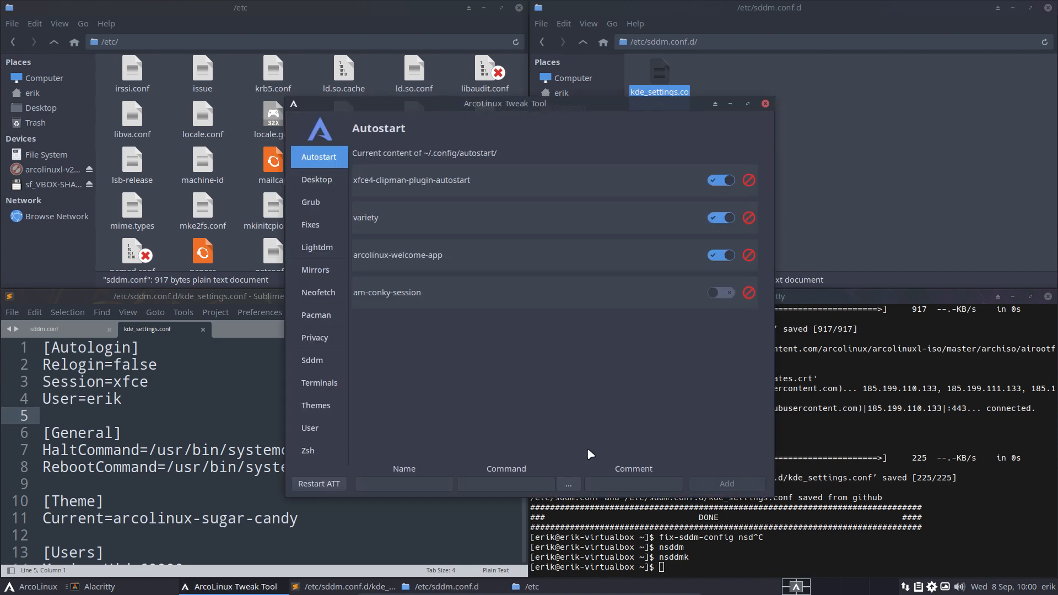
pyautogui.click(312, 360)
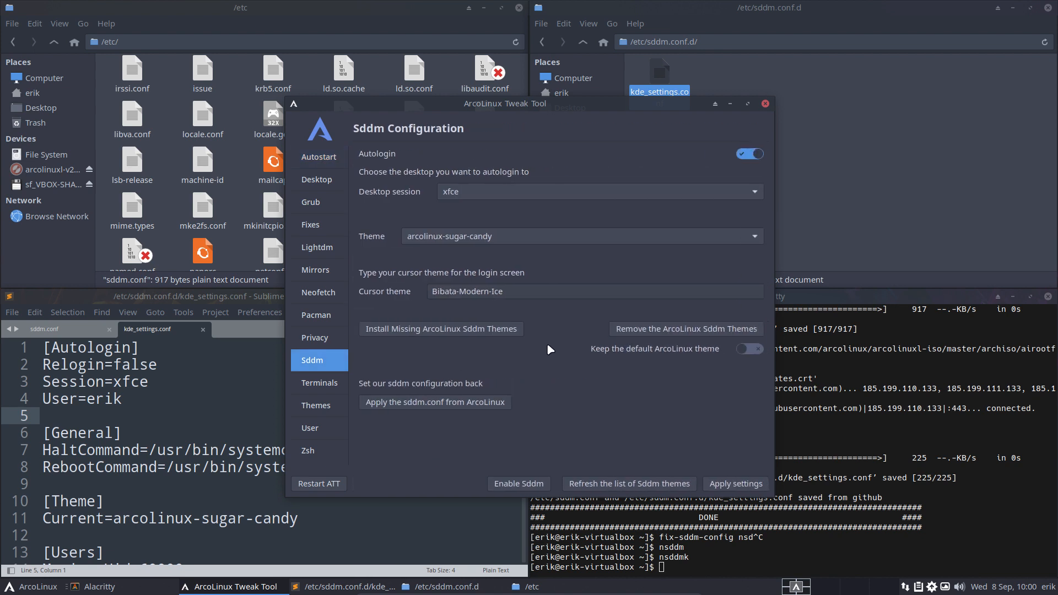
pyautogui.click(754, 237)
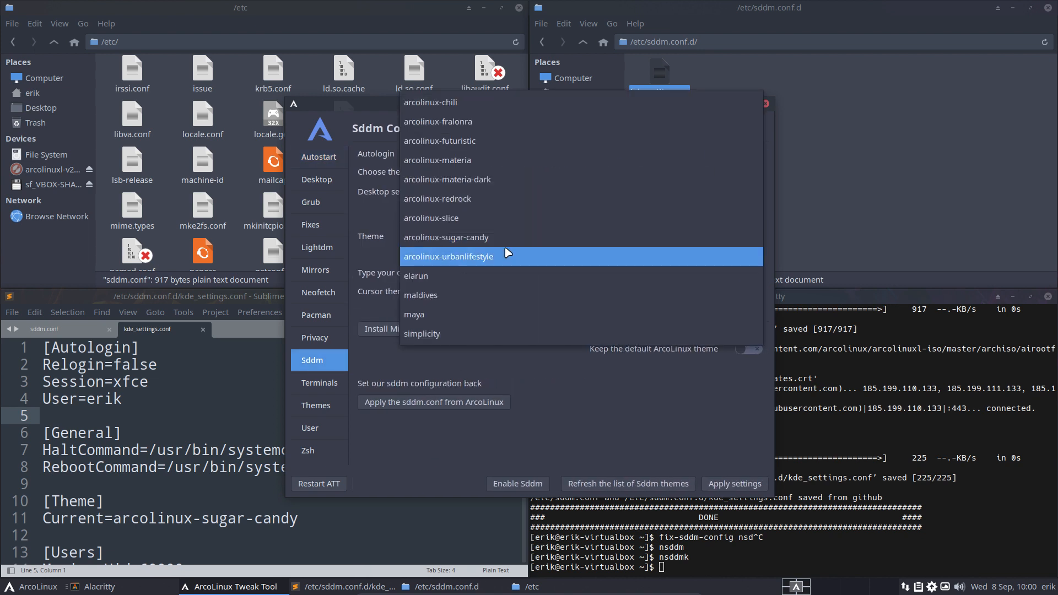
pyautogui.click(421, 333)
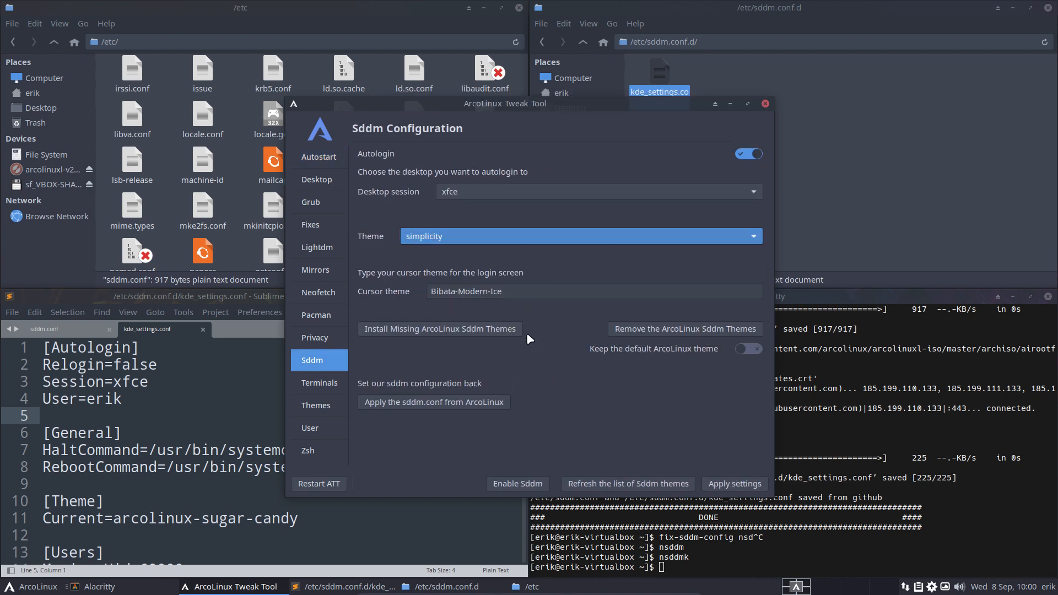
pyautogui.click(733, 483)
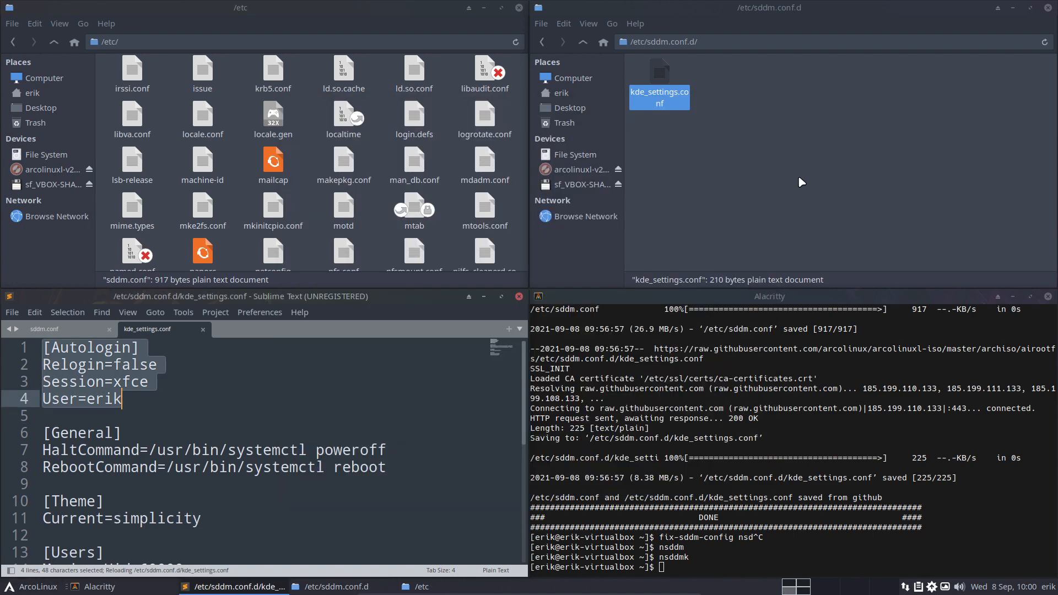
pyautogui.moveTo(804, 203)
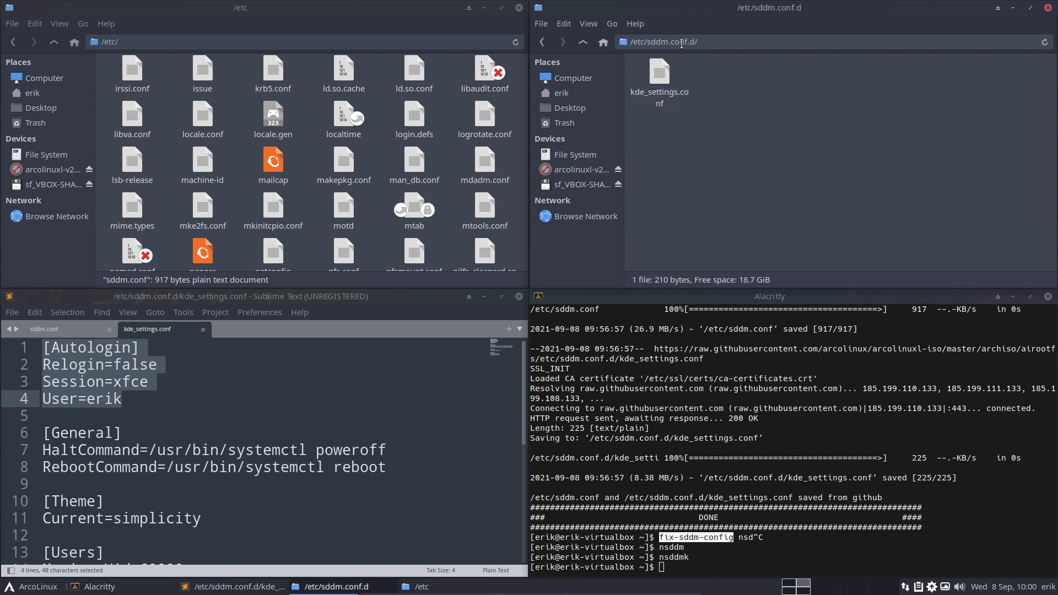
pyautogui.moveTo(328, 439)
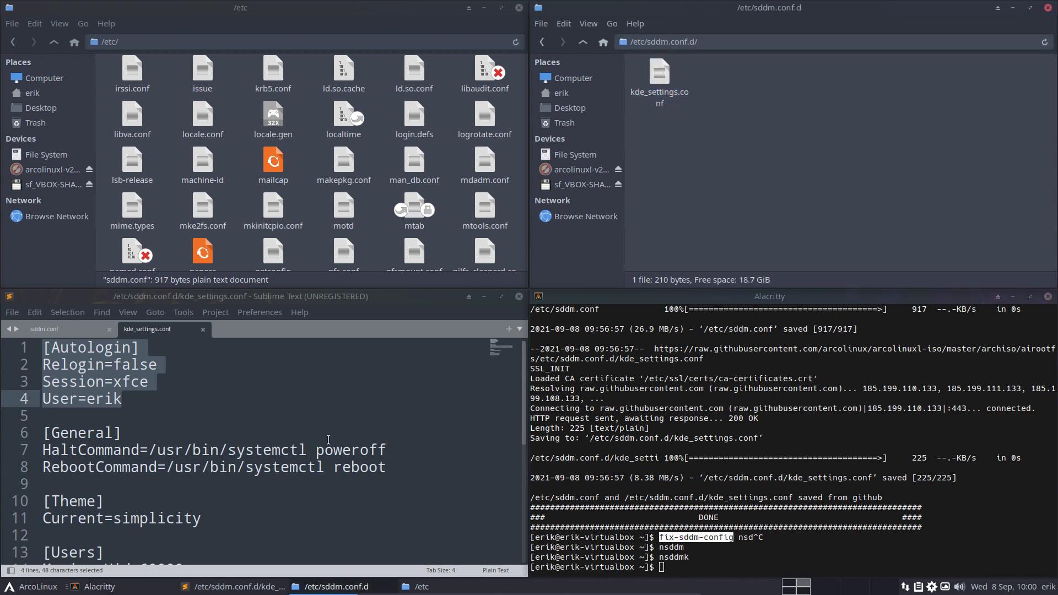
# Step: Bring Sublime Text forward on sddm.conf, then open the ArcoLinux applications launcher
pyautogui.click(54, 328)
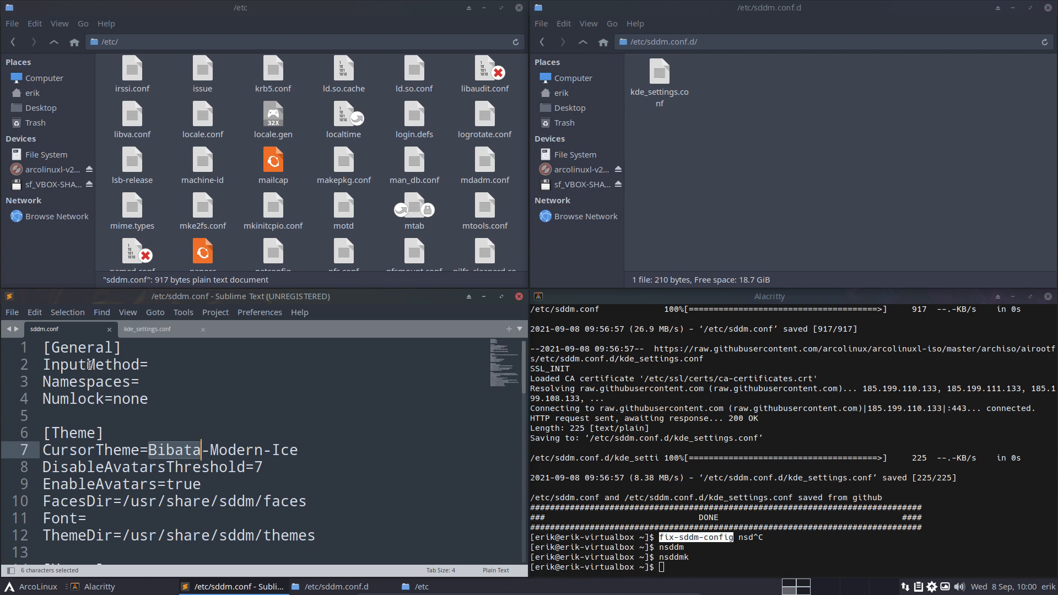
pyautogui.click(9, 586)
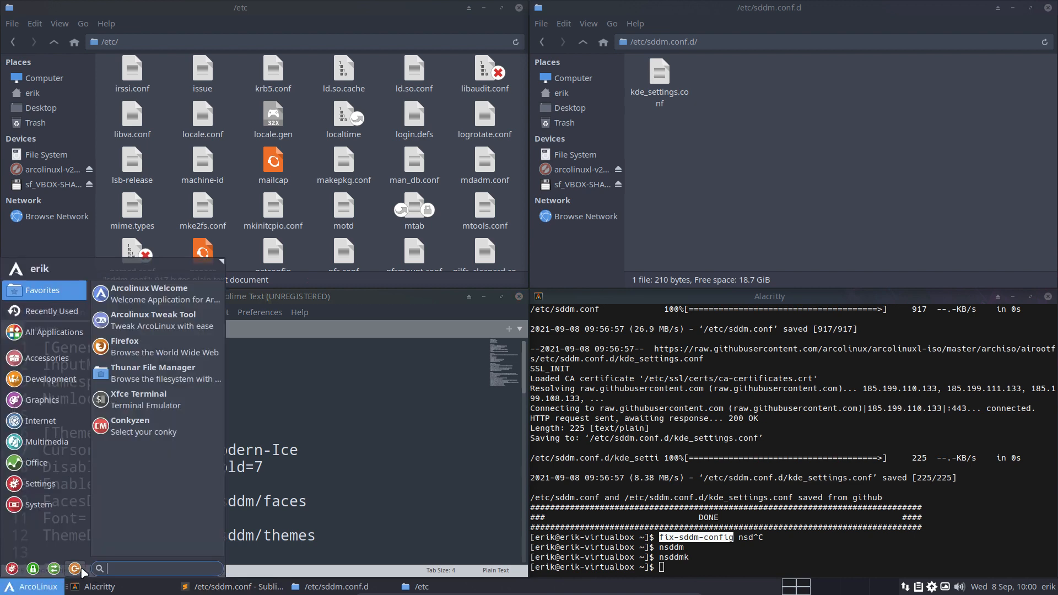